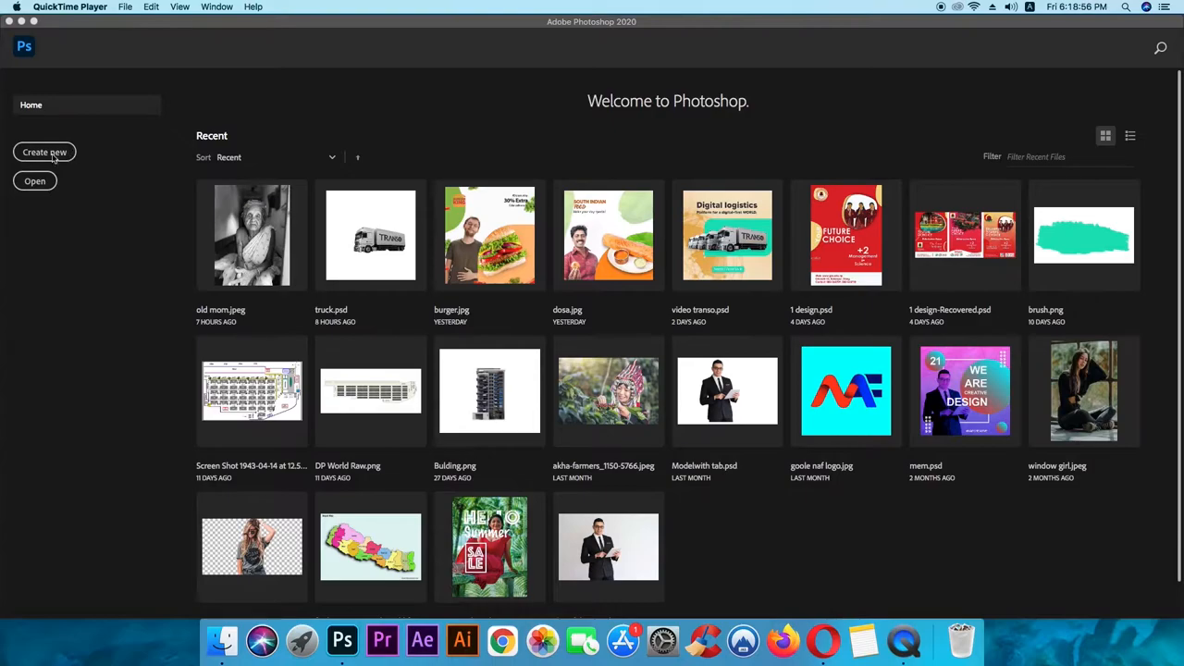
- Create a blank 1200 × 1200 px document with resolution set to 300 ppi
left_click(45, 151)
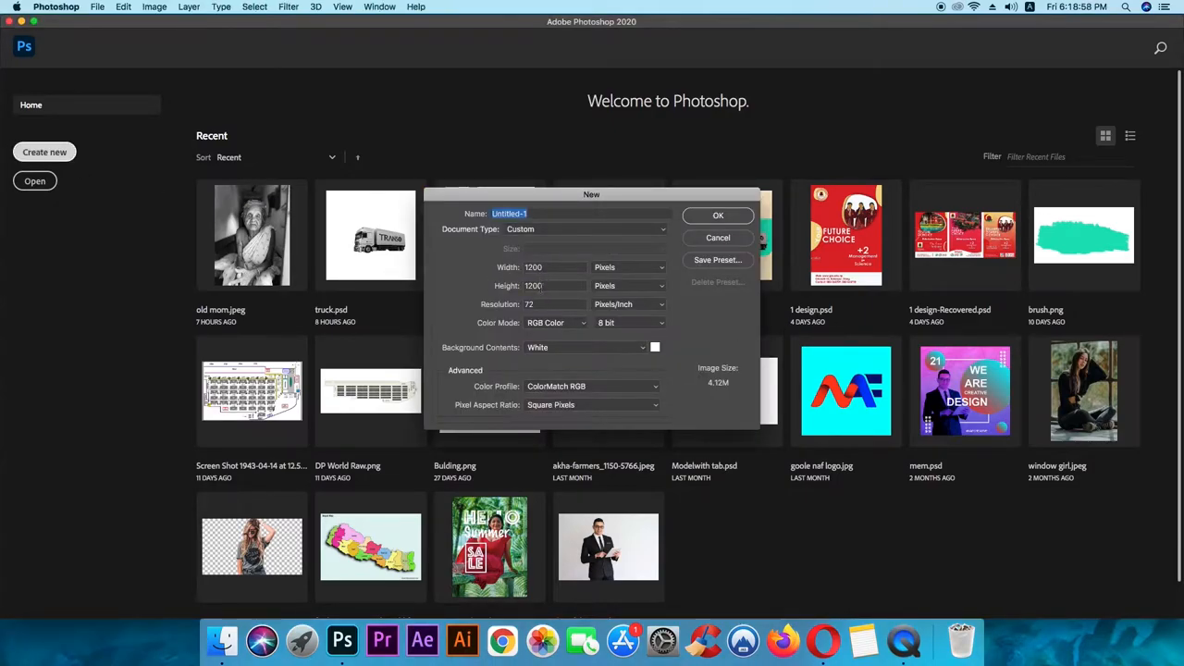
left_click(555, 305)
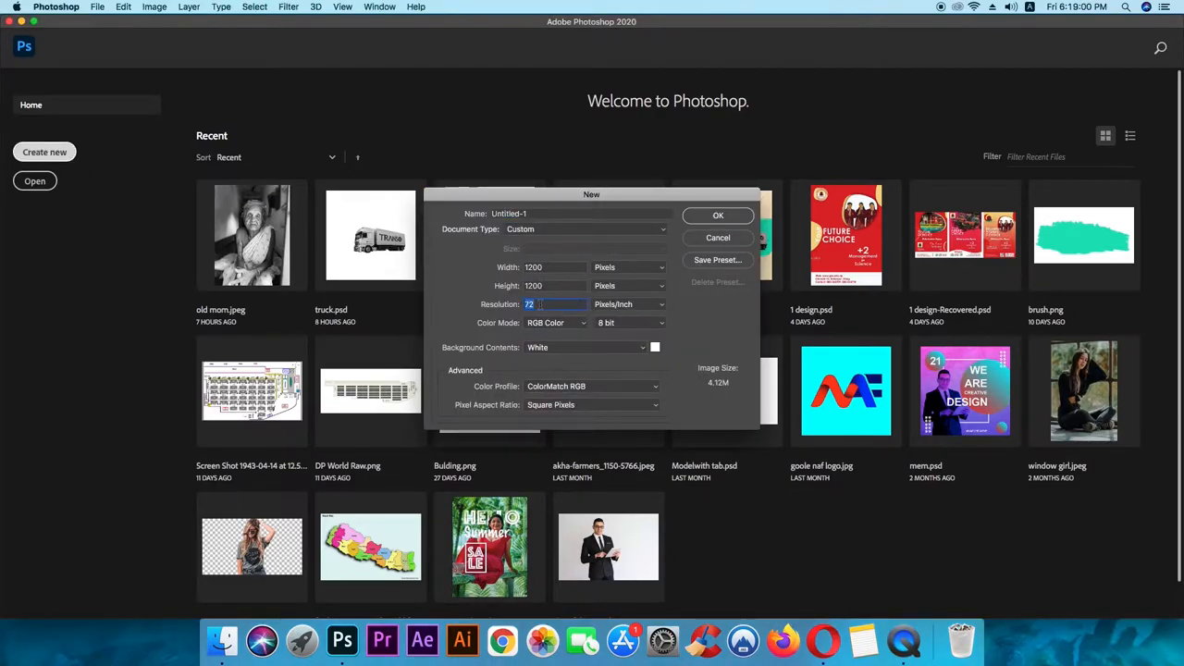
type("300")
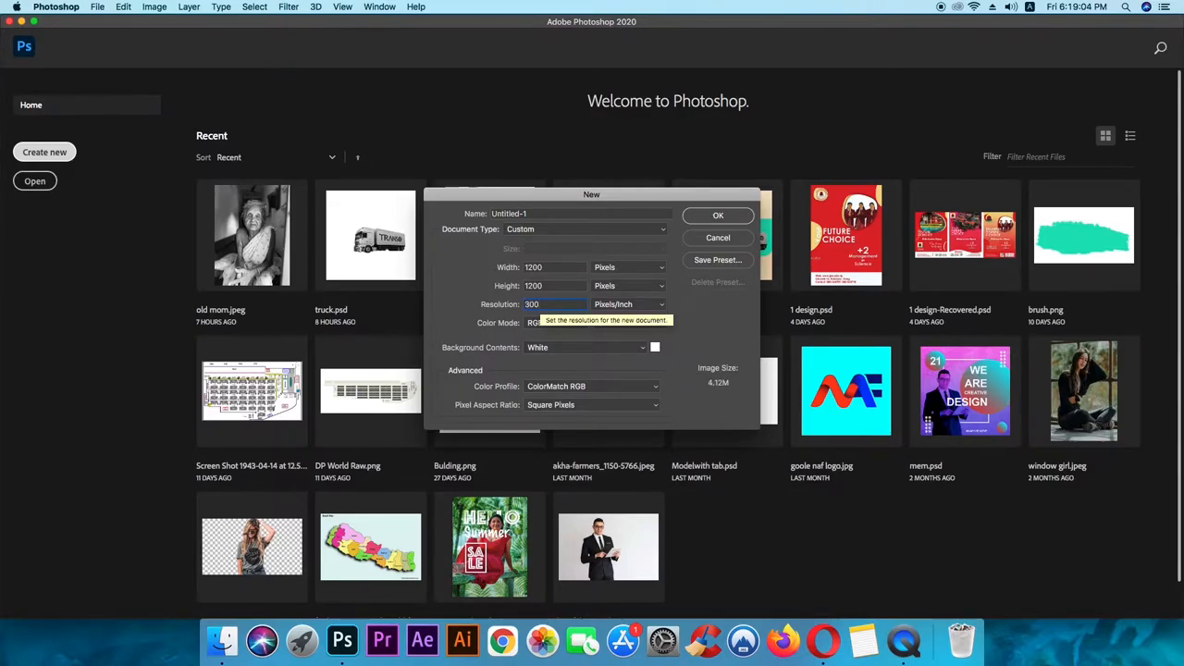
left_click(717, 214)
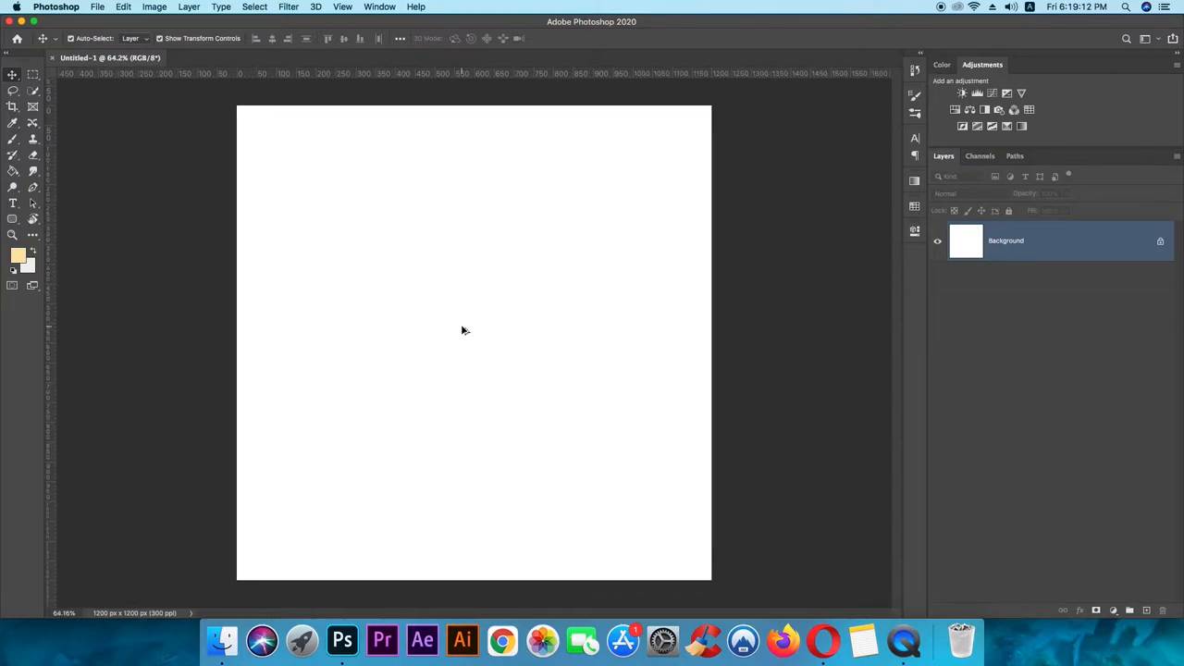
mouse_move(467, 334)
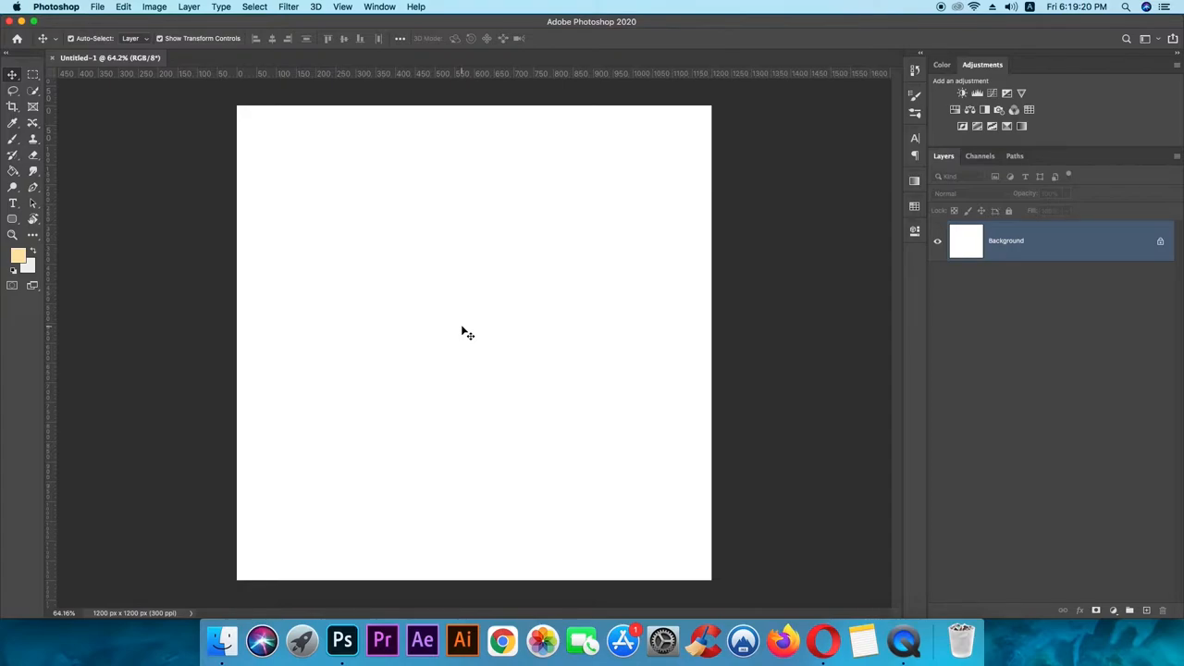
- In Opera, search Google Images for 'biscuit' and scroll through the results
left_click(820, 638)
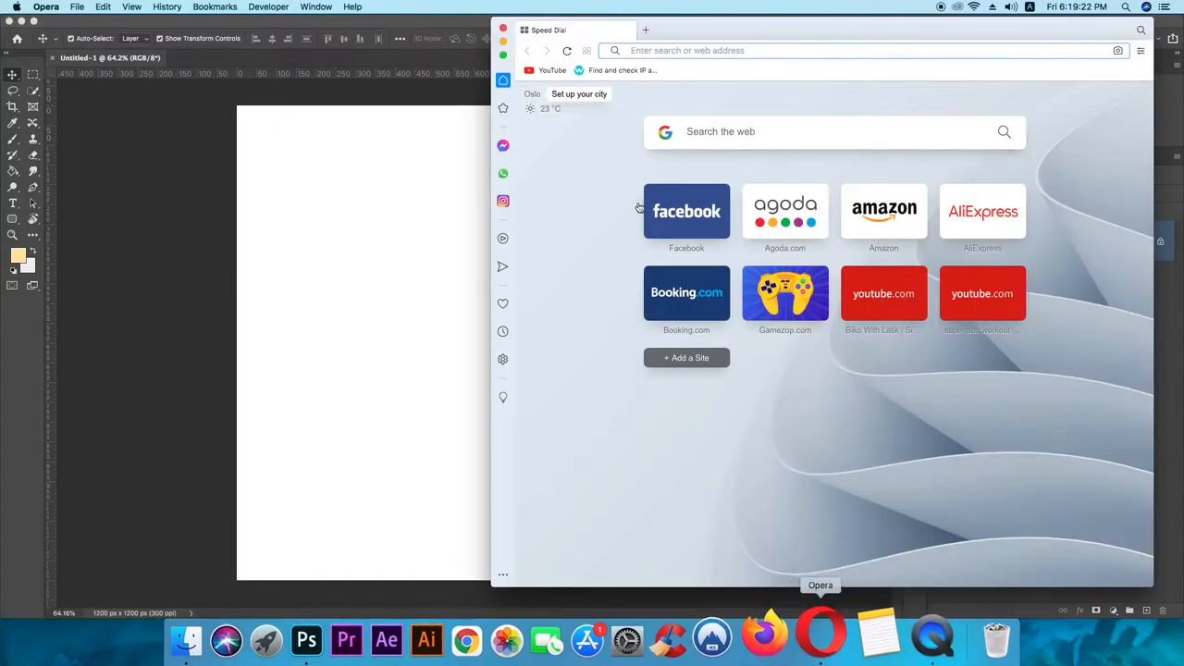
left_click(823, 132)
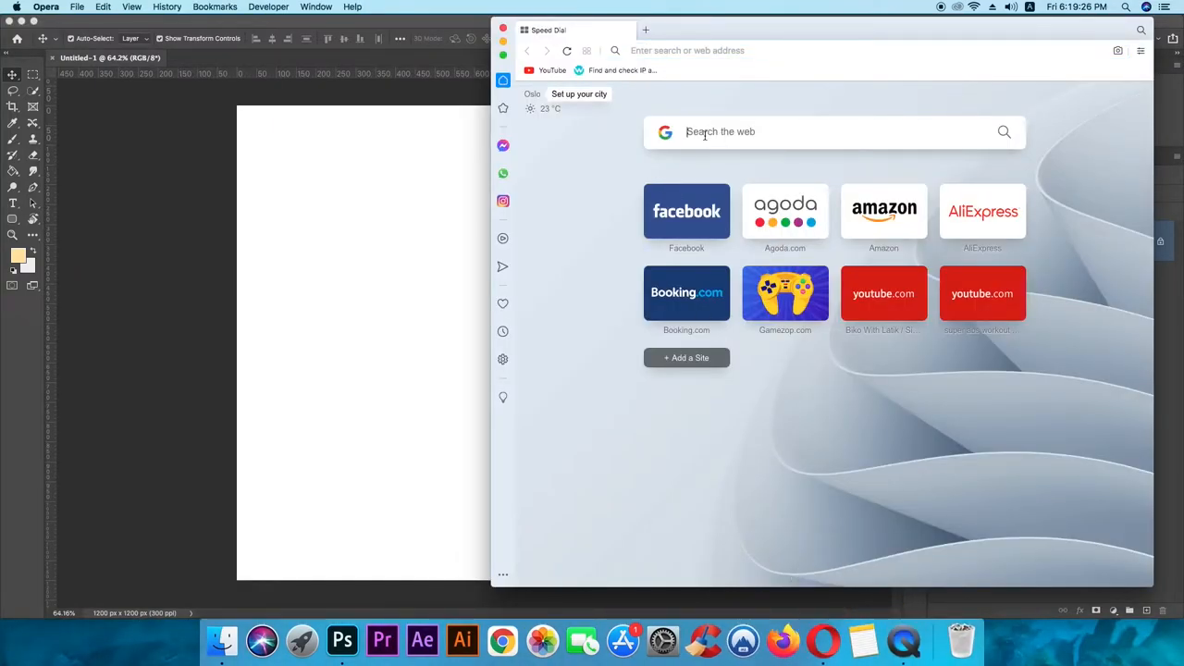
type("biscuit")
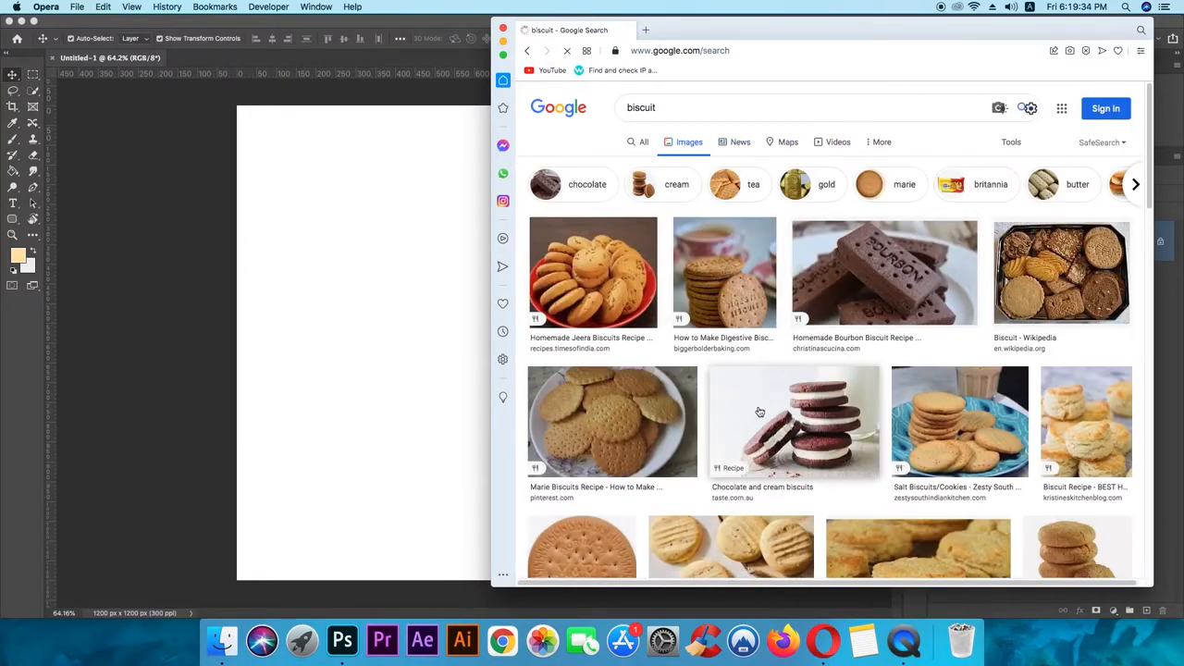
scroll("down", 3)
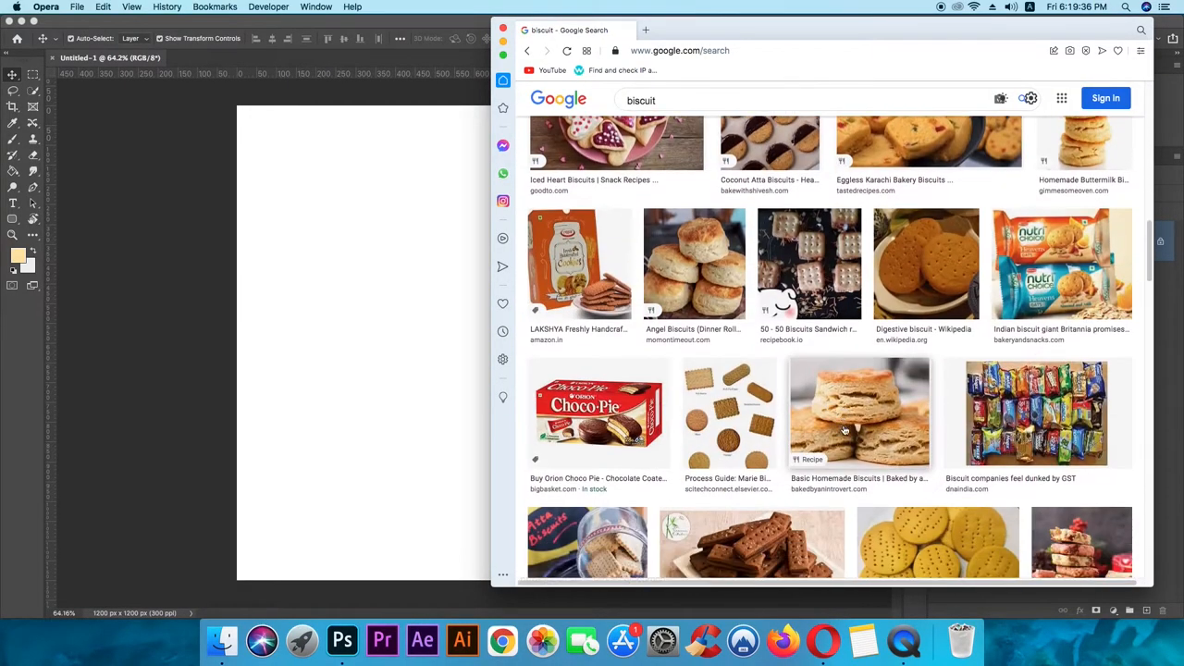
scroll("down", 3)
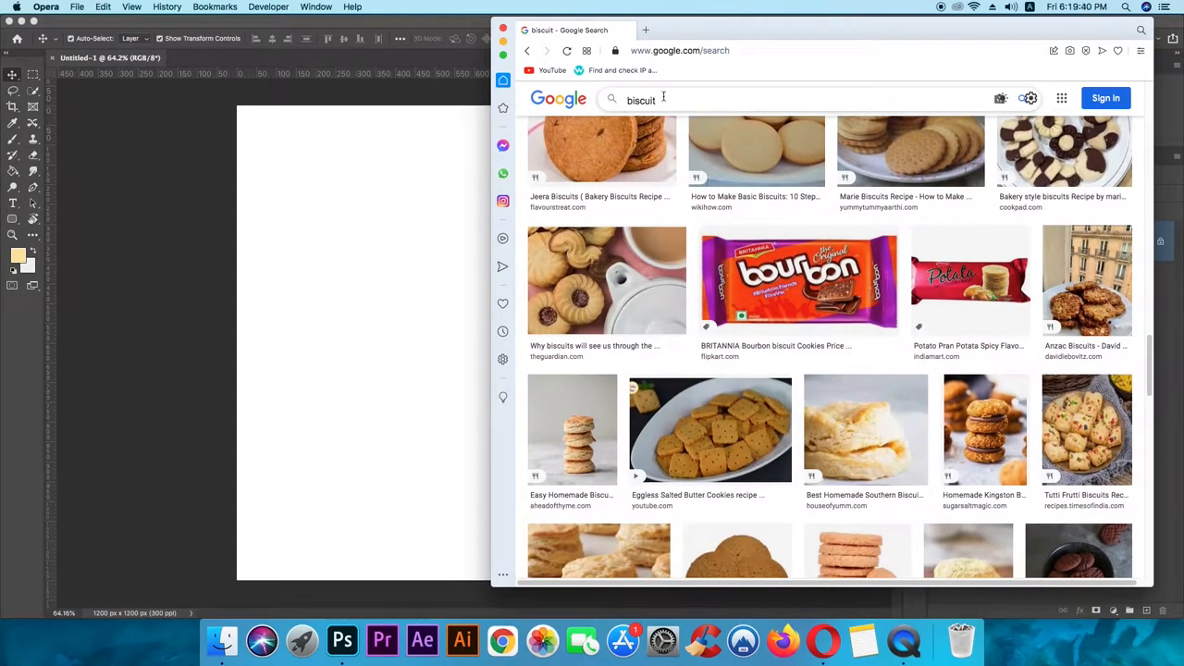
- Refine the search to 'good day biscuit' and right-click the blue packet image
left_click(639, 99)
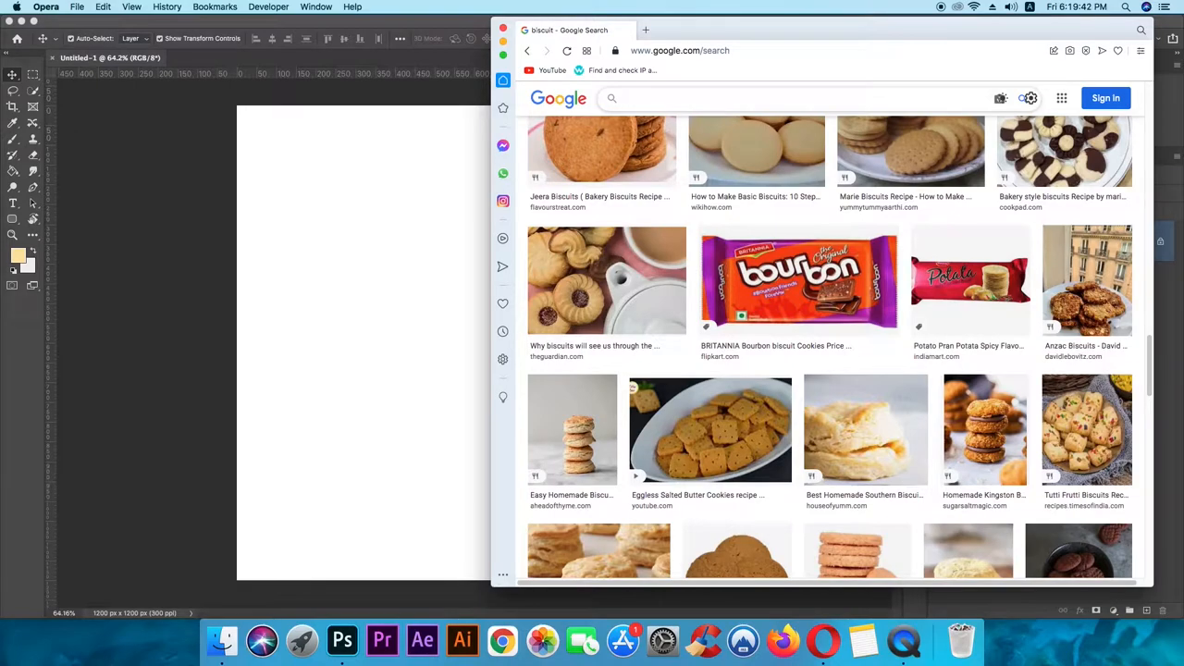
type("good")
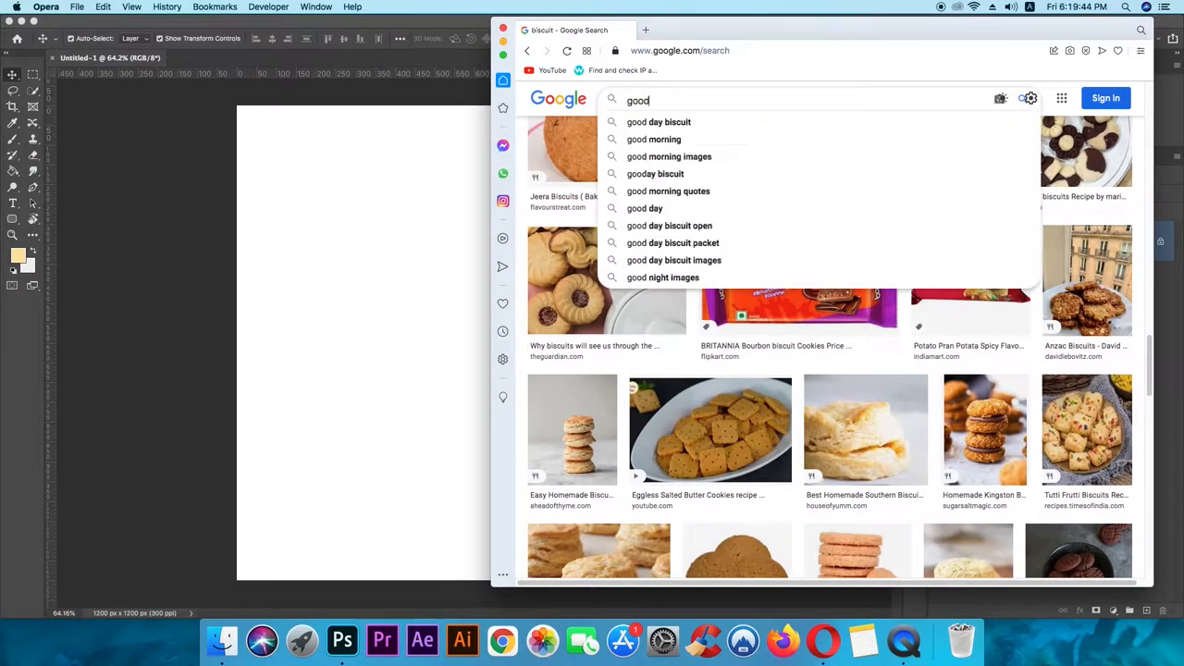
left_click(669, 121)
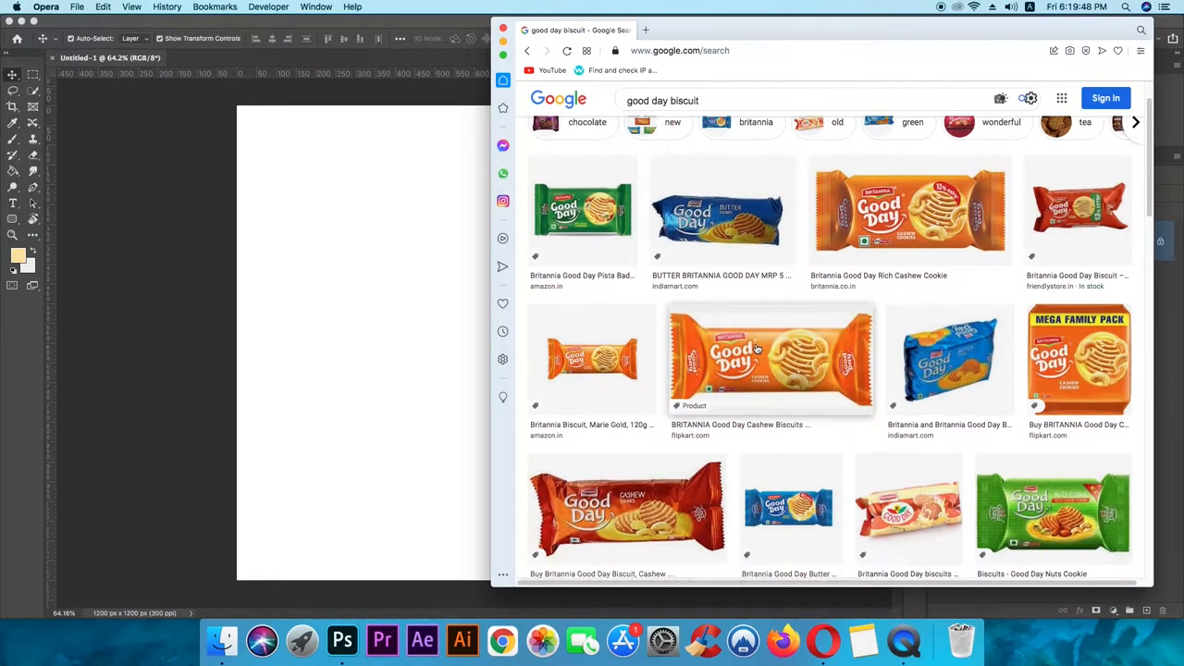
scroll("down", 3)
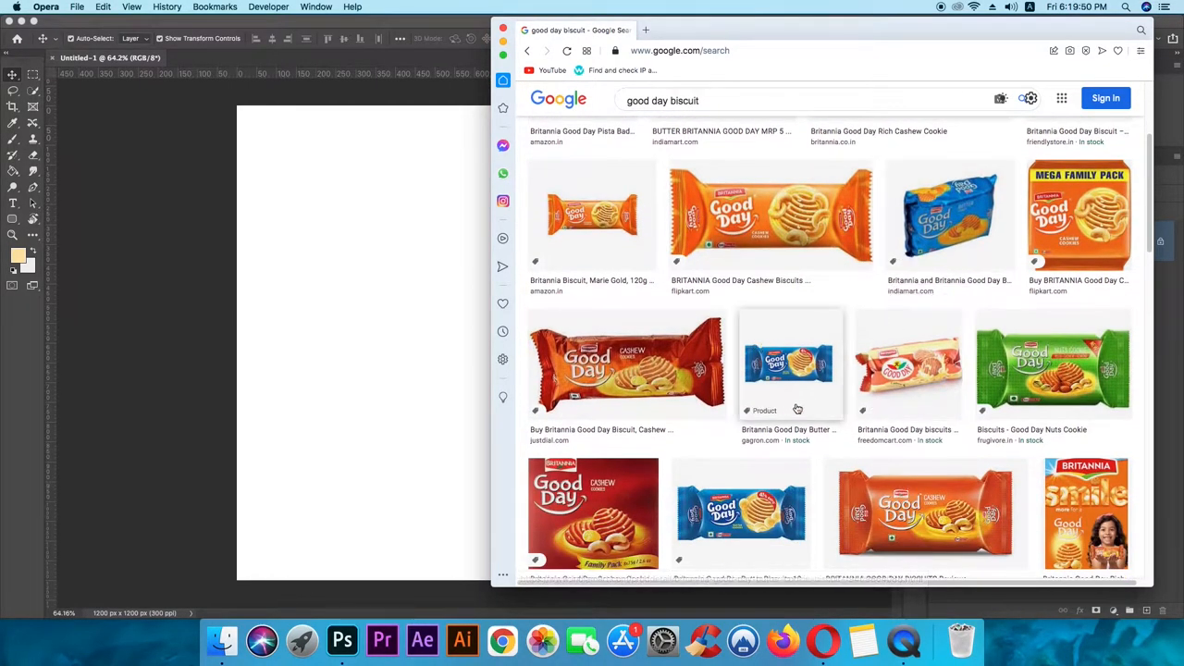
right_click(791, 361)
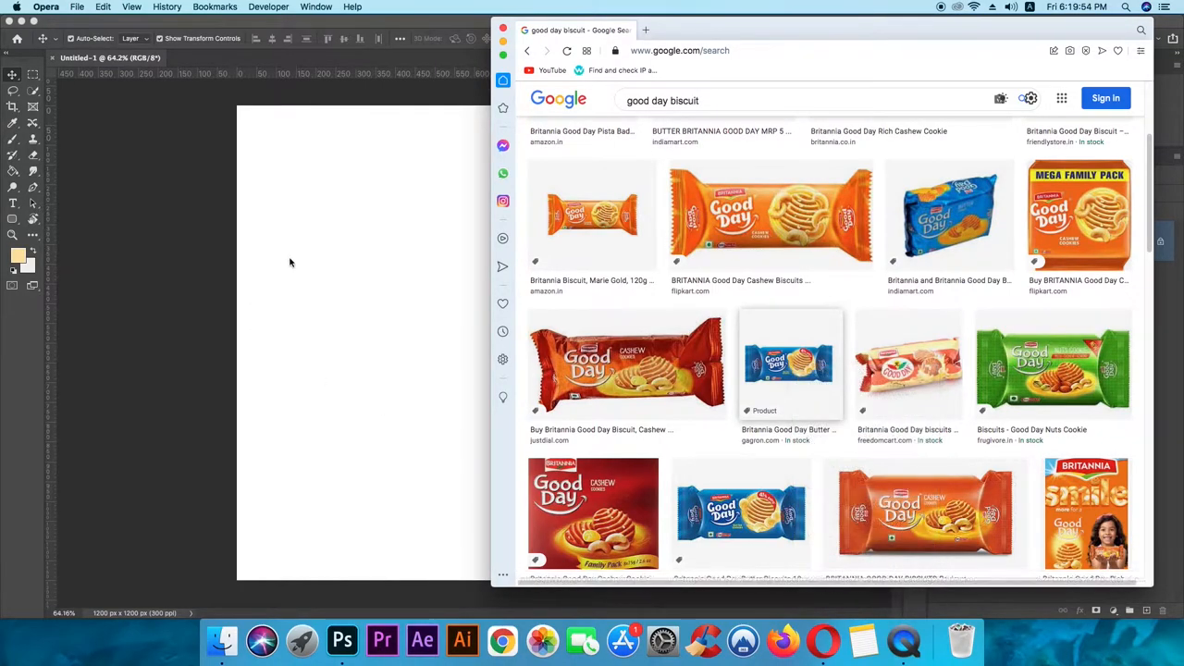
- Paste and enlarge the packet, then quick-select it off the white backdrop onto Layer 2
left_click(342, 639)
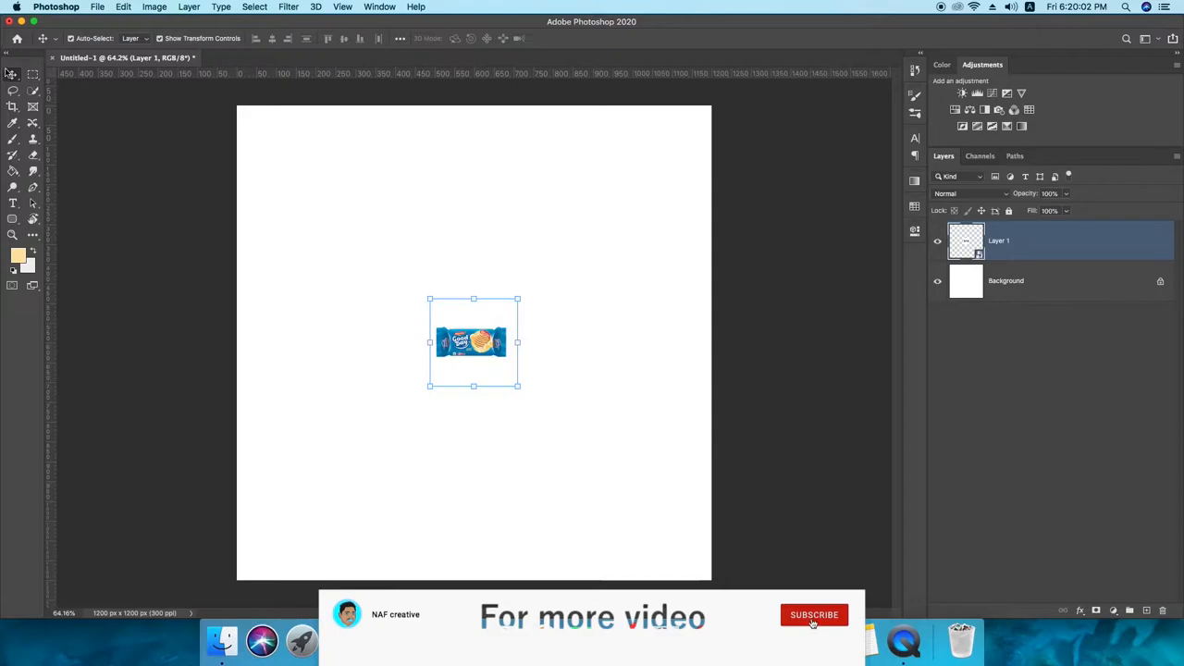
left_click_drag(517, 341, 641, 342)
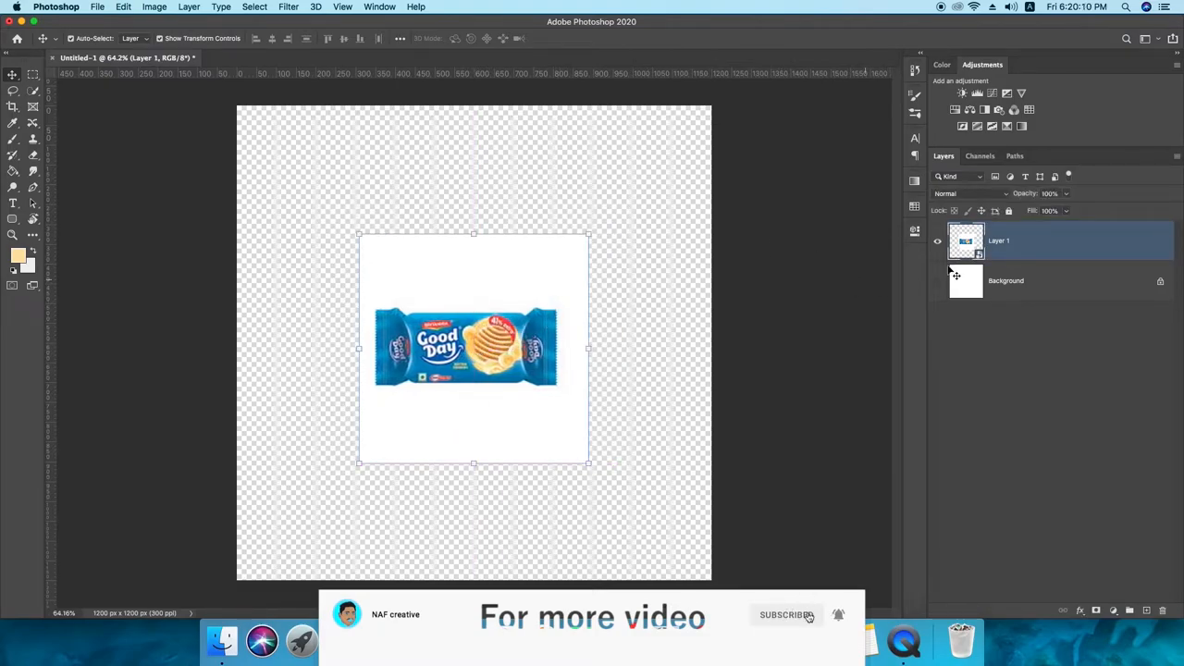
left_click(13, 90)
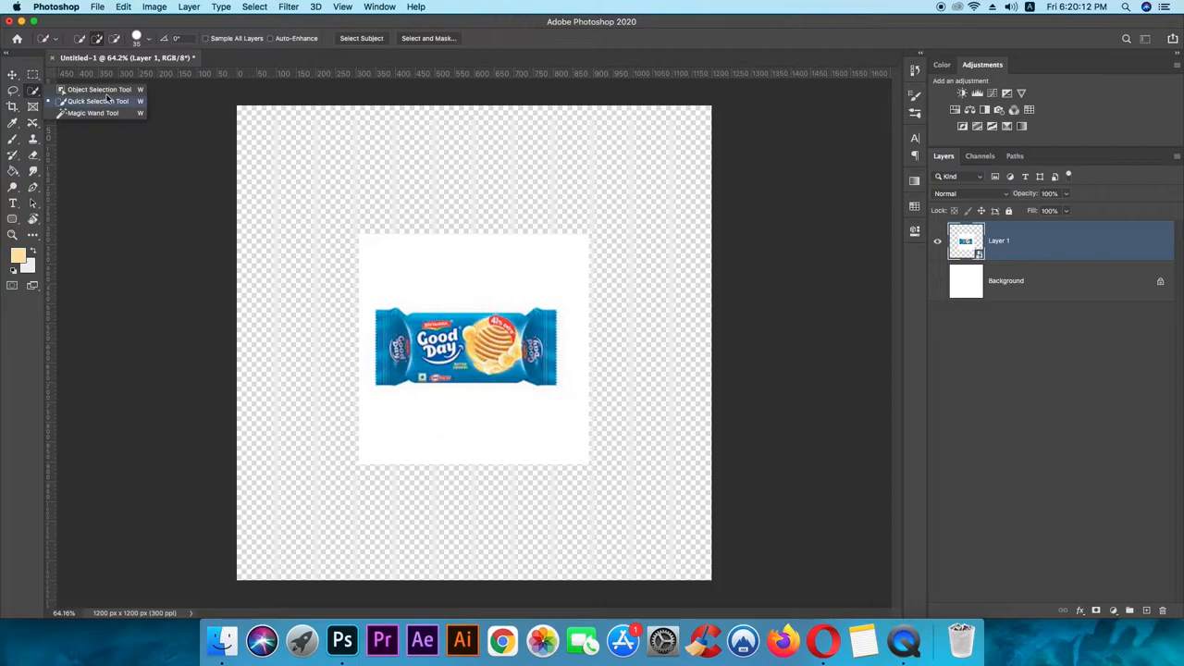
left_click_drag(382, 282, 408, 444)
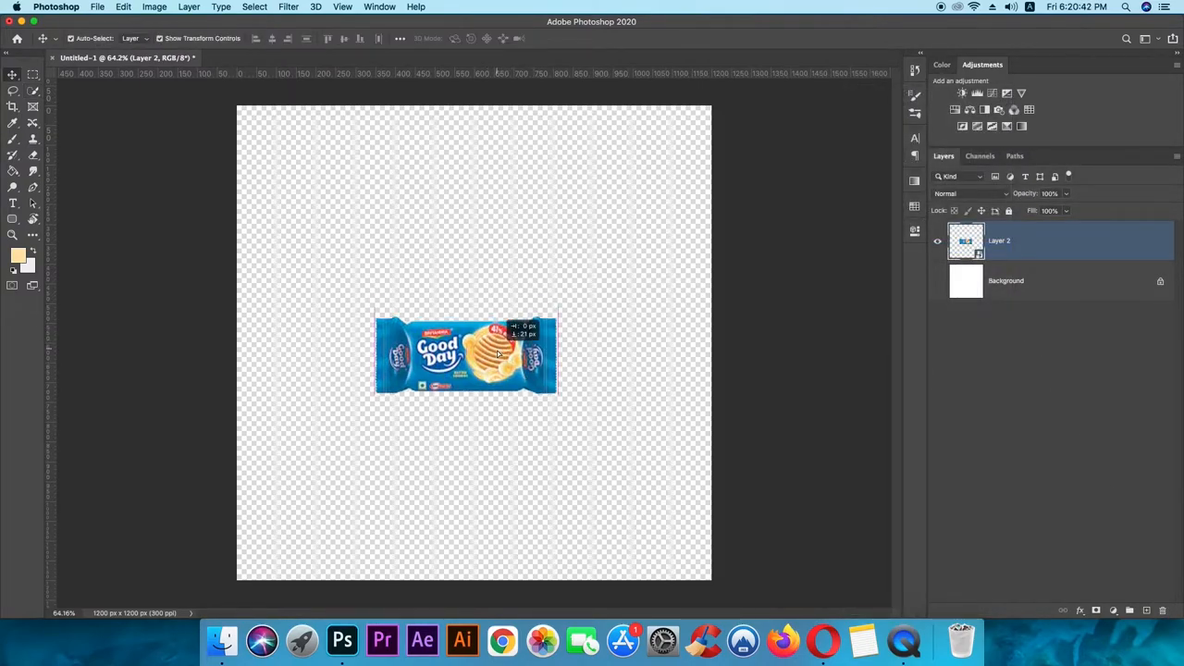
- Apply a Sharpen smart filter to the packet and rotate it to a diagonal tilt
left_click(288, 6)
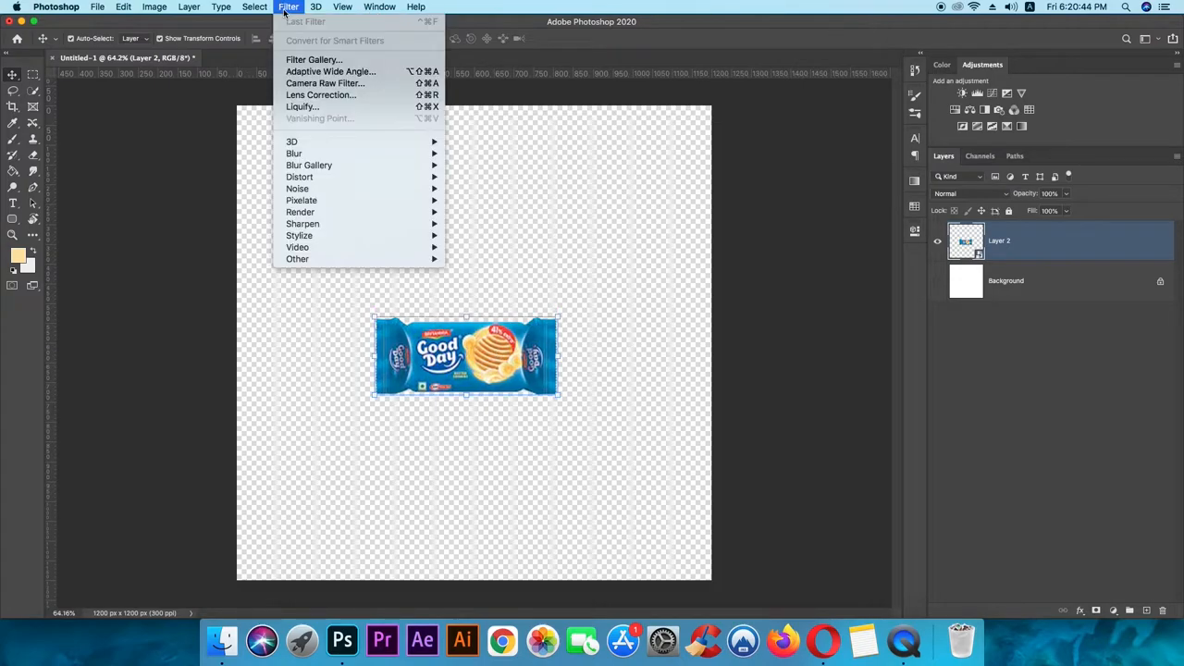
mouse_move(300, 212)
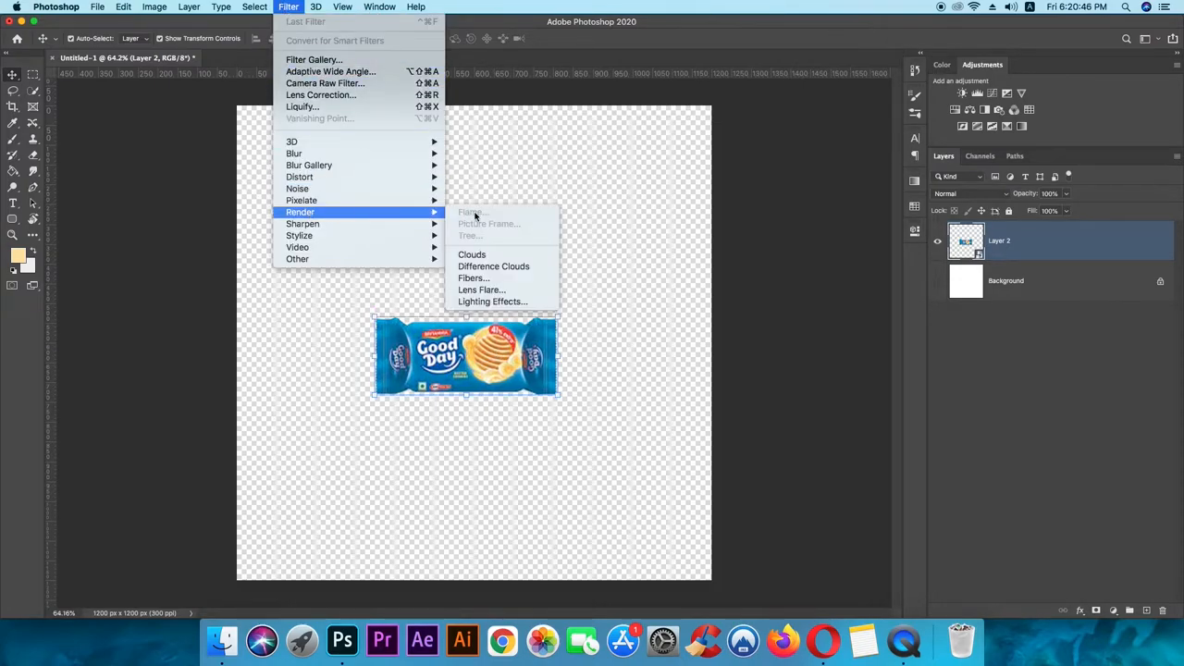
mouse_move(303, 224)
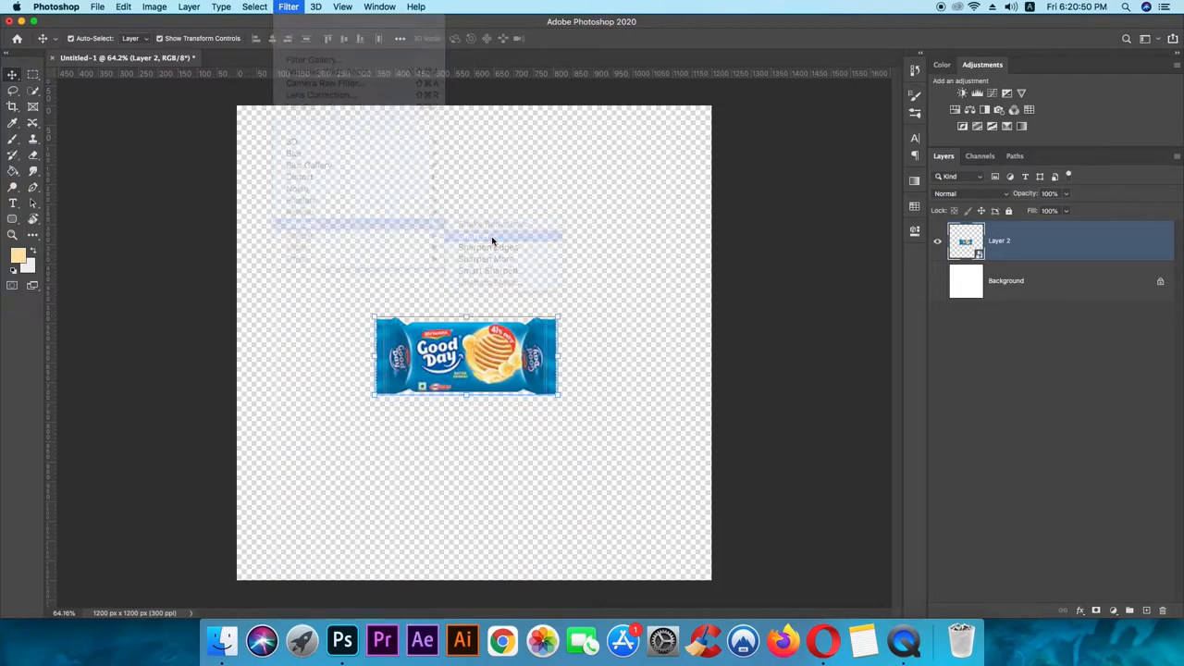
left_click(474, 236)
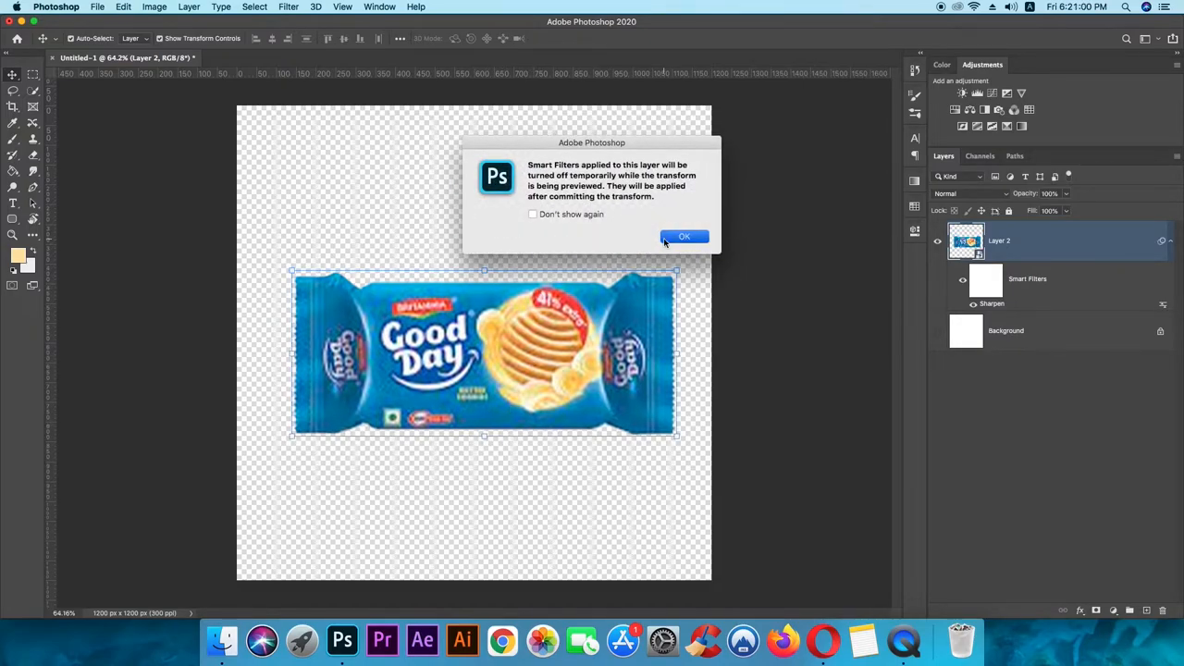
left_click(684, 236)
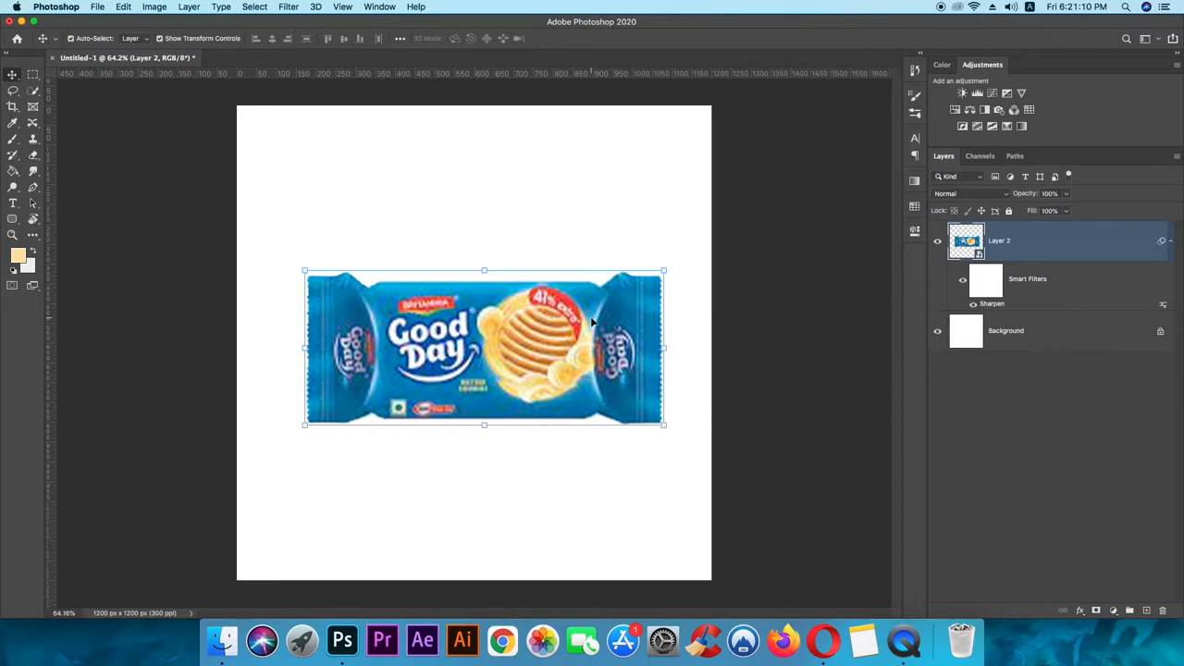
mouse_move(448, 206)
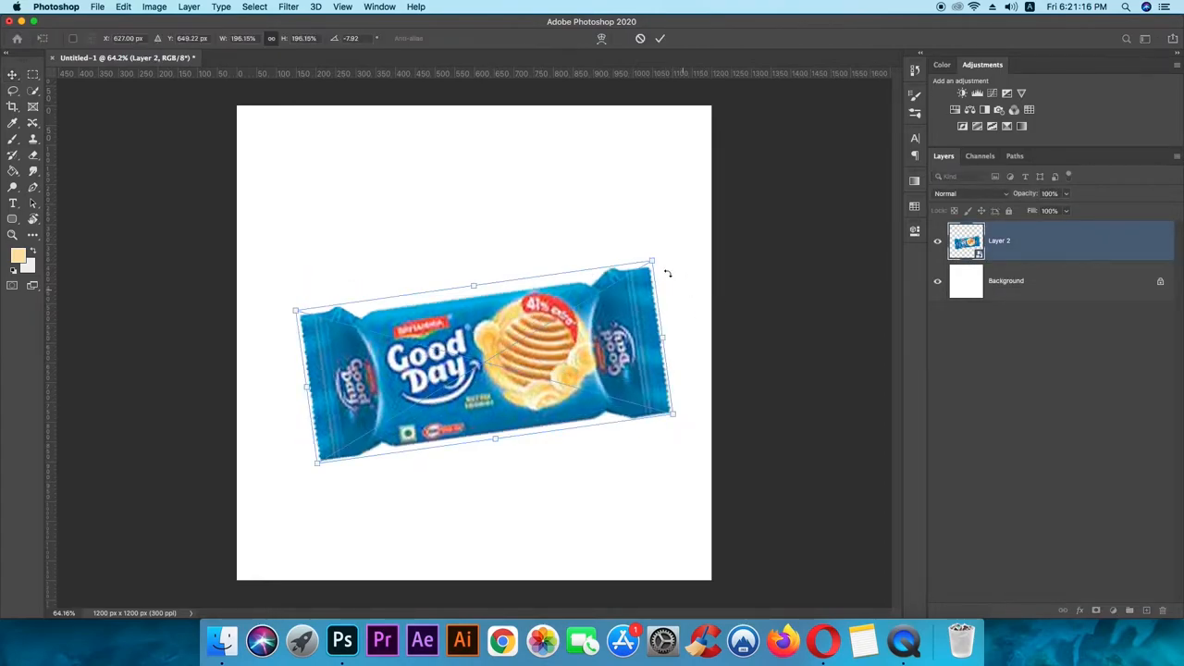
left_click_drag(652, 262, 609, 234)
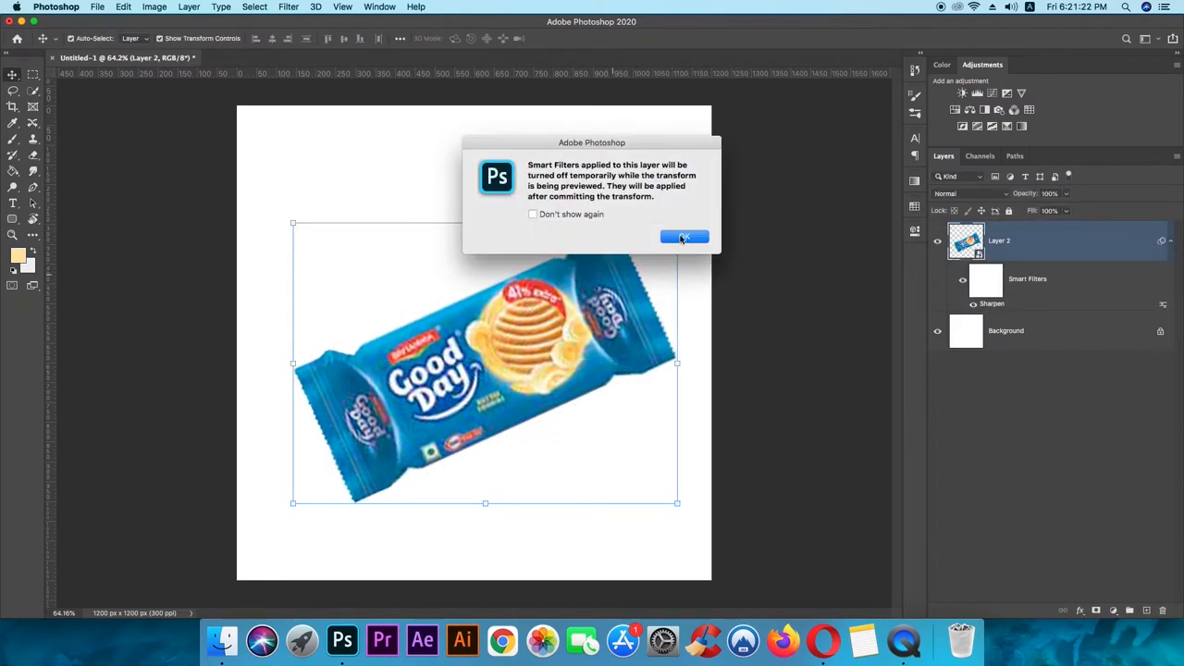
left_click(685, 236)
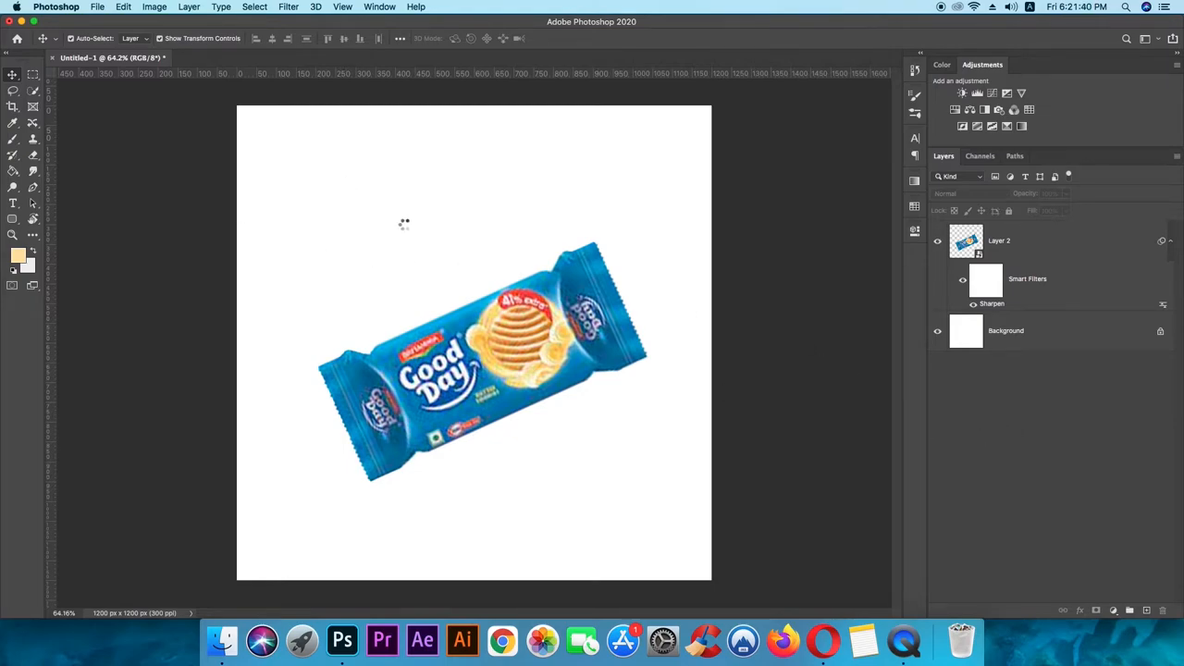
- Replace the placeholder text with 'MAKE YOUR DAY HAPPY! HAPPY!' above the packet
type("LOREM IPSUM")
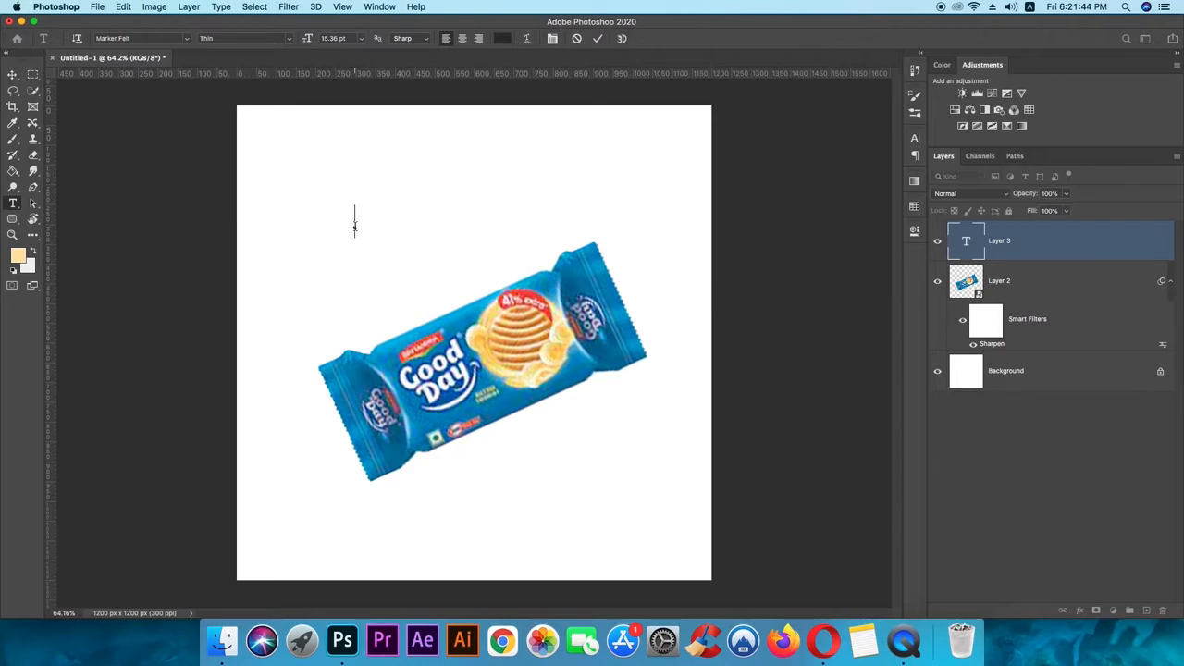
type("MAKE YOU")
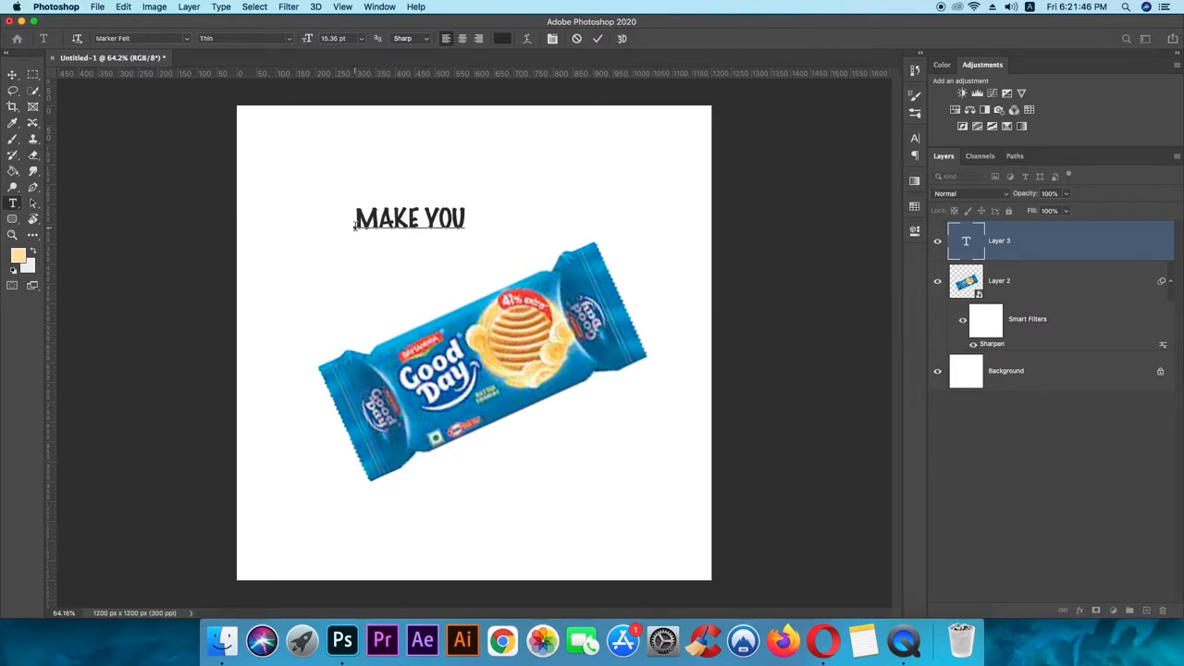
type("R DAY")
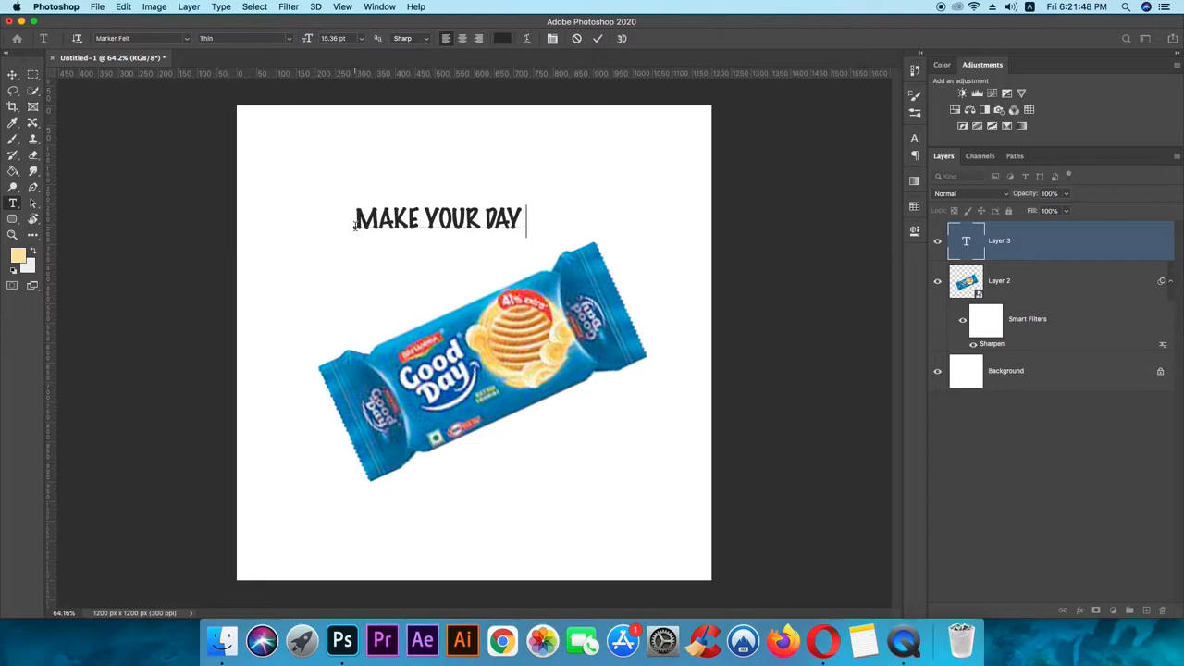
type("HAPPY")
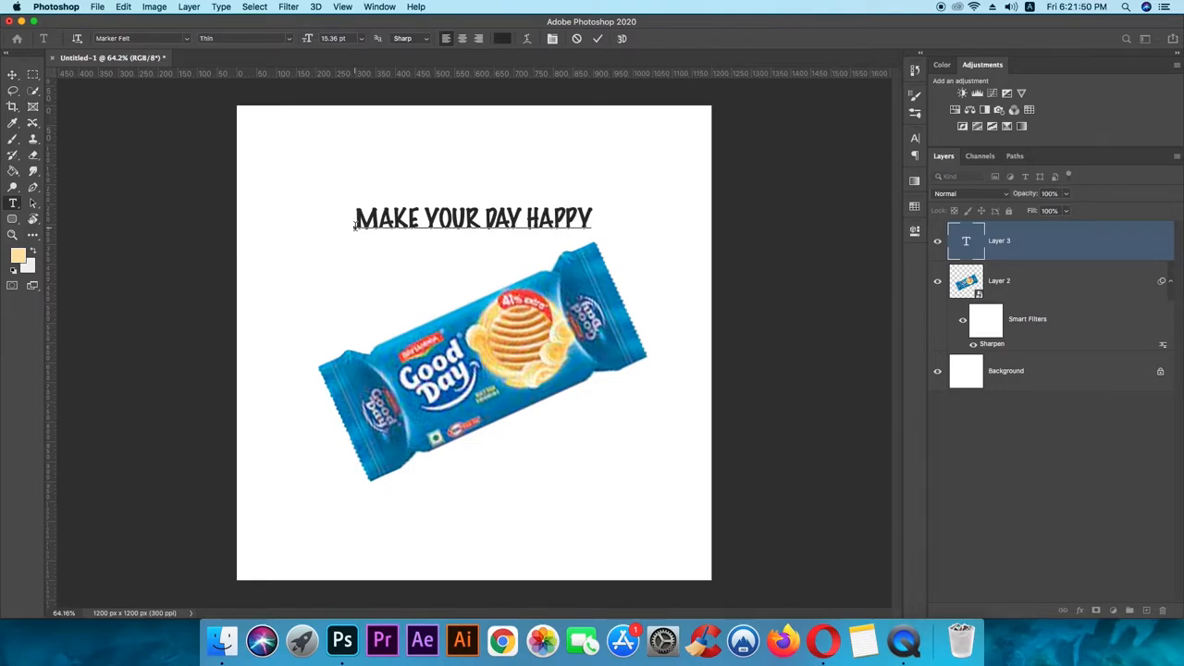
type("!")
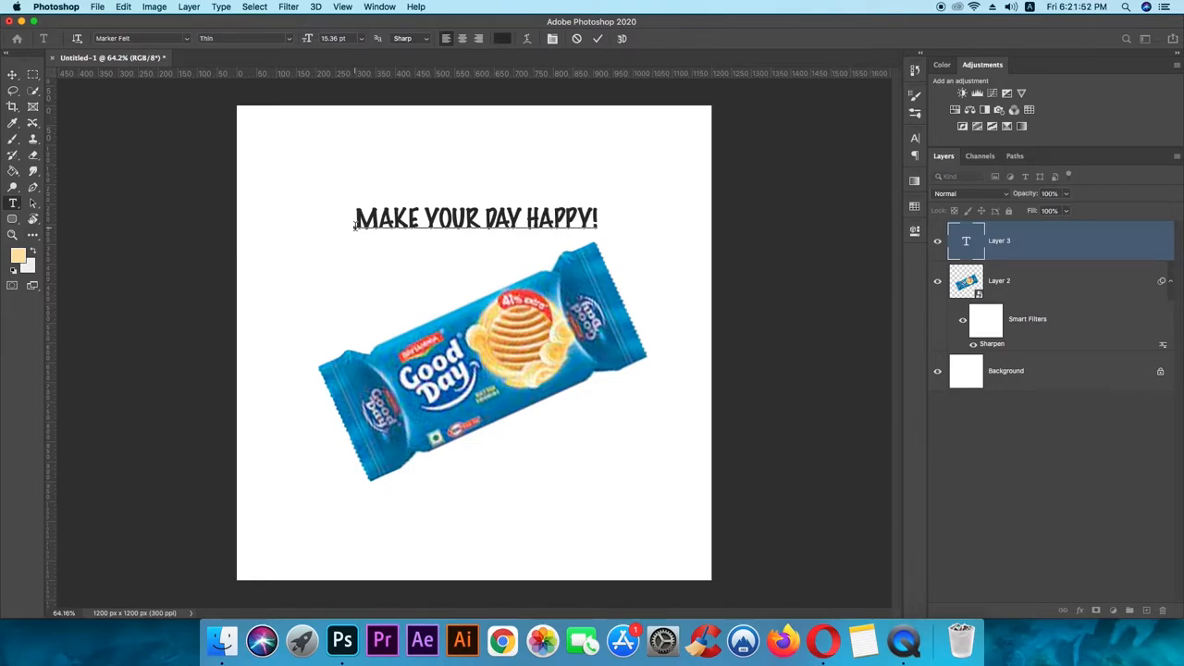
type("HAP")
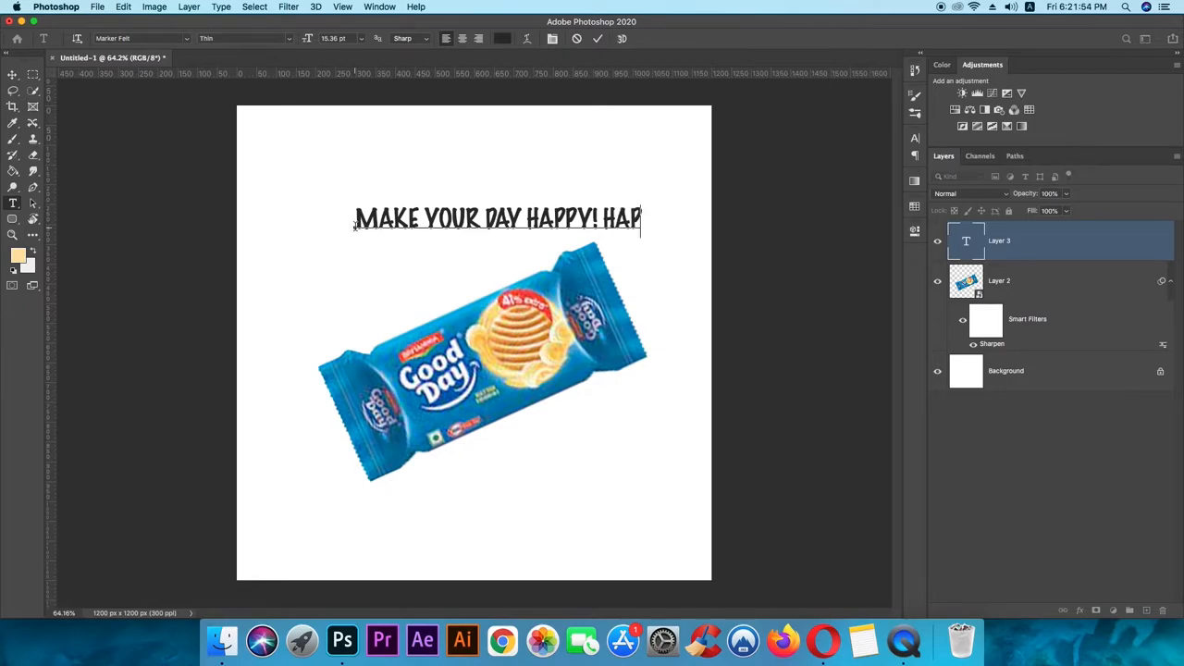
type("PY")
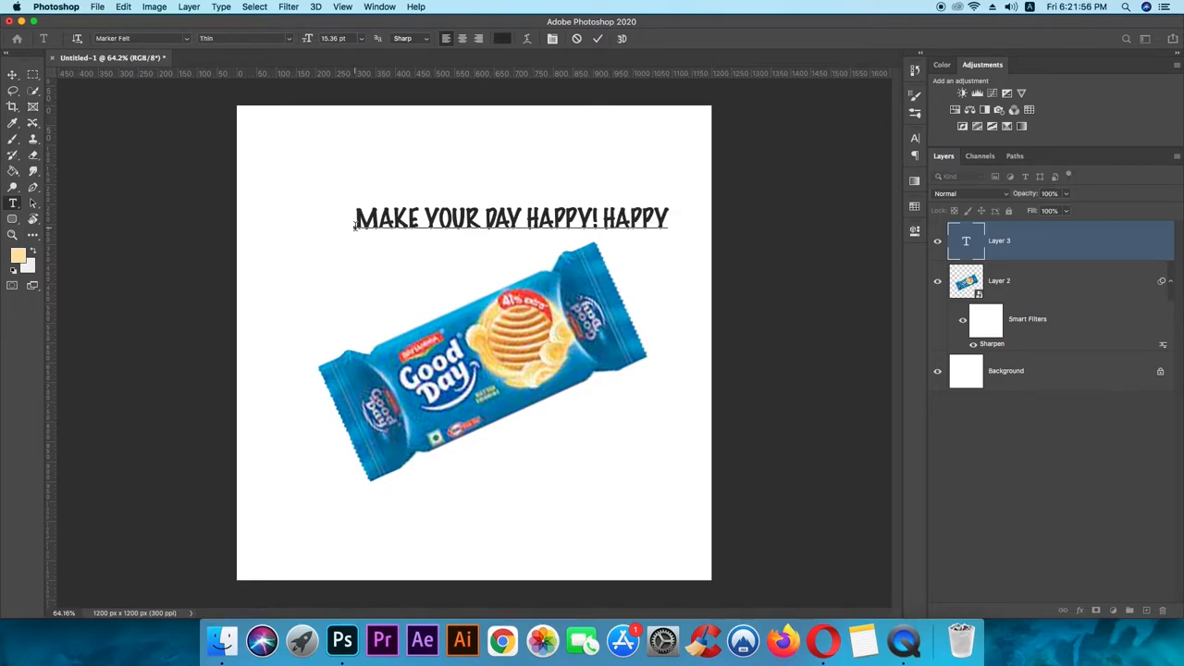
type("!")
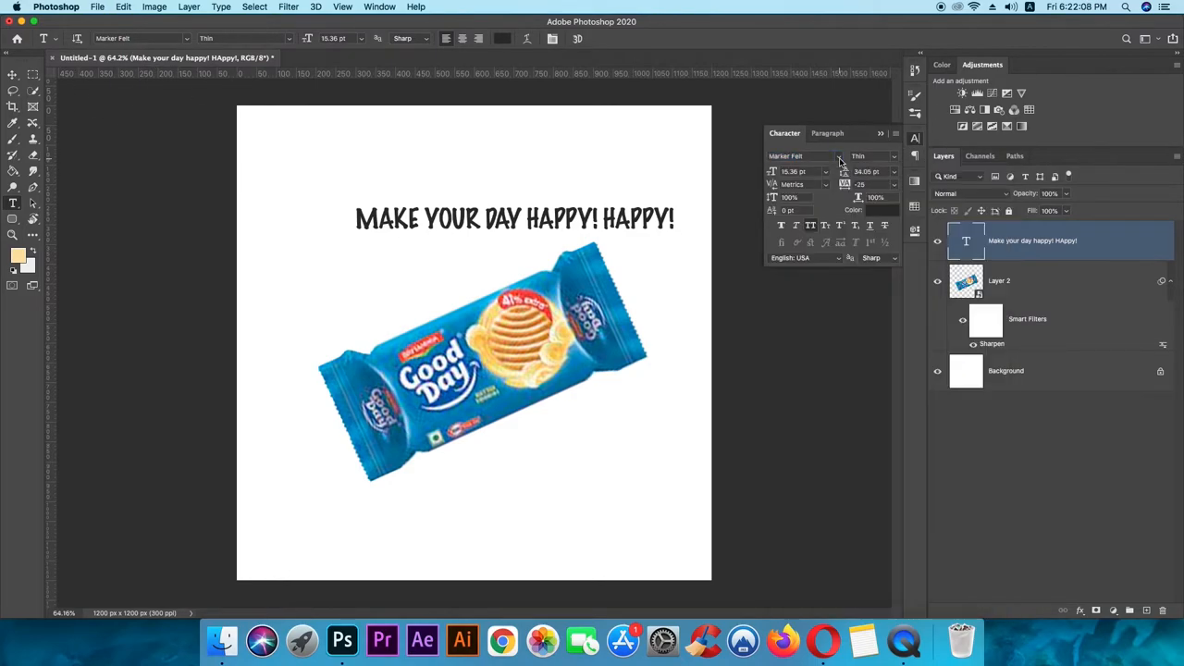
- Set the slogan in MADE TOMMY, reposition it, and try Bold, Medium and Light weights
left_click(836, 155)
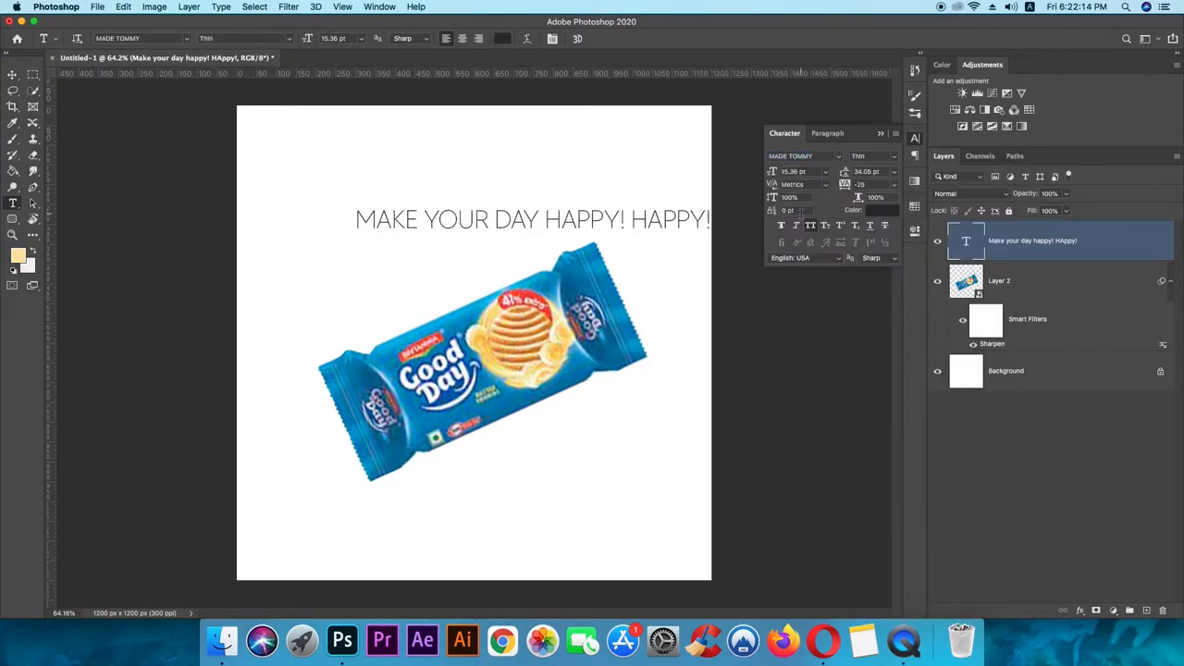
mouse_move(896, 163)
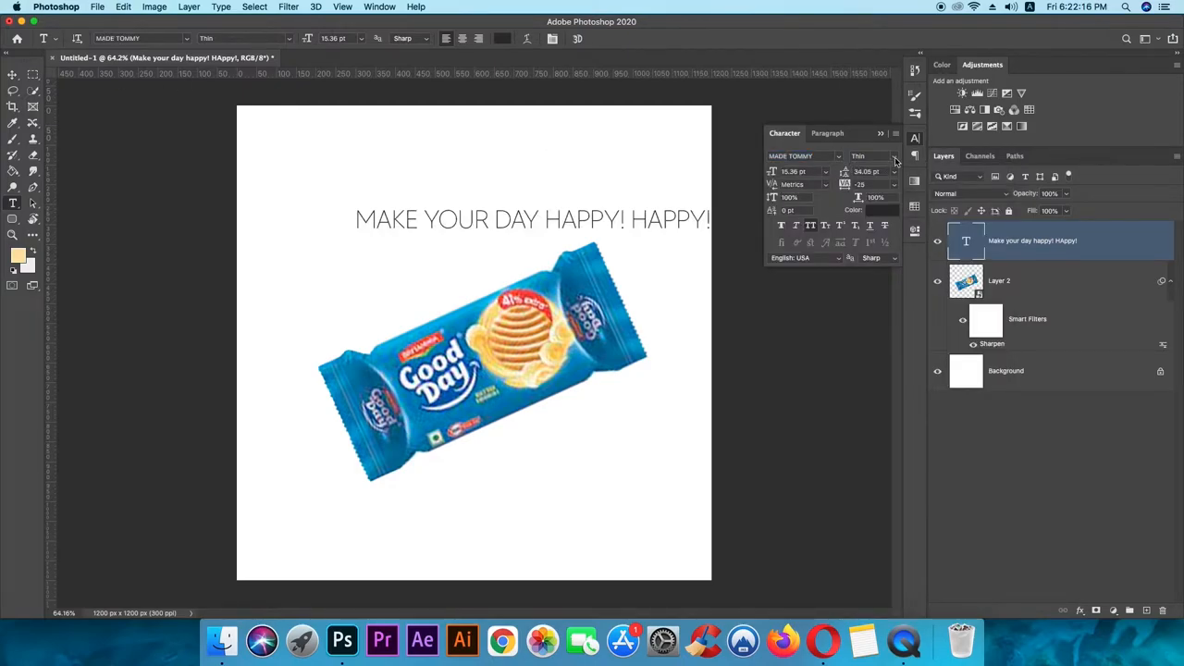
left_click(245, 38)
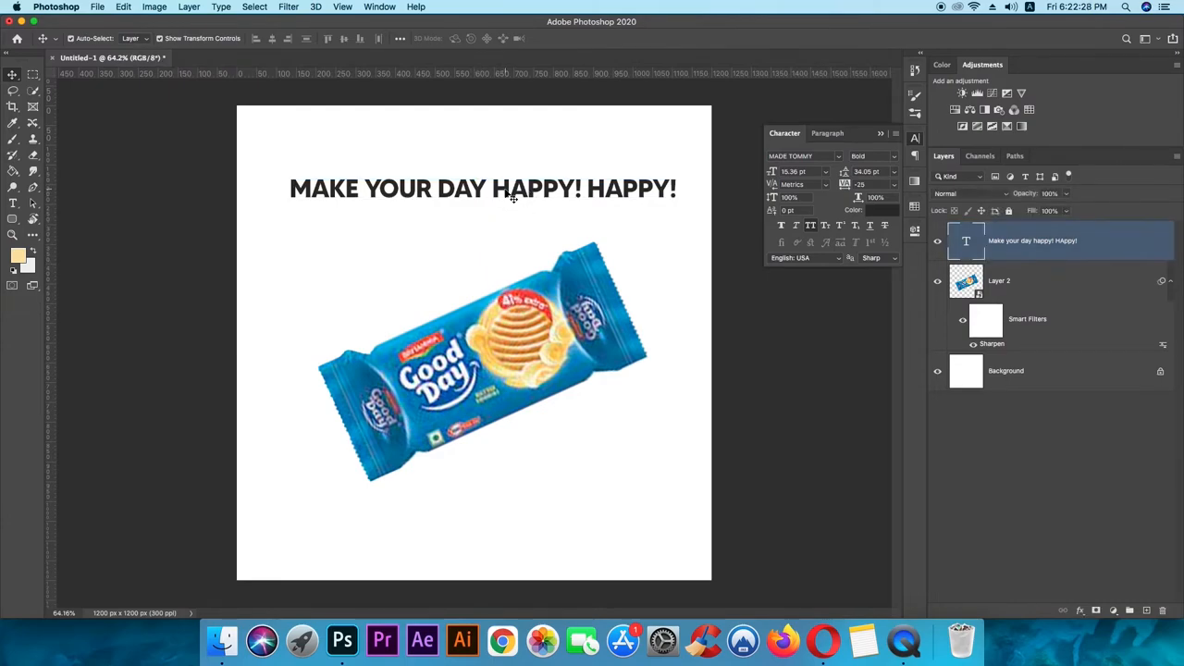
left_click(482, 187)
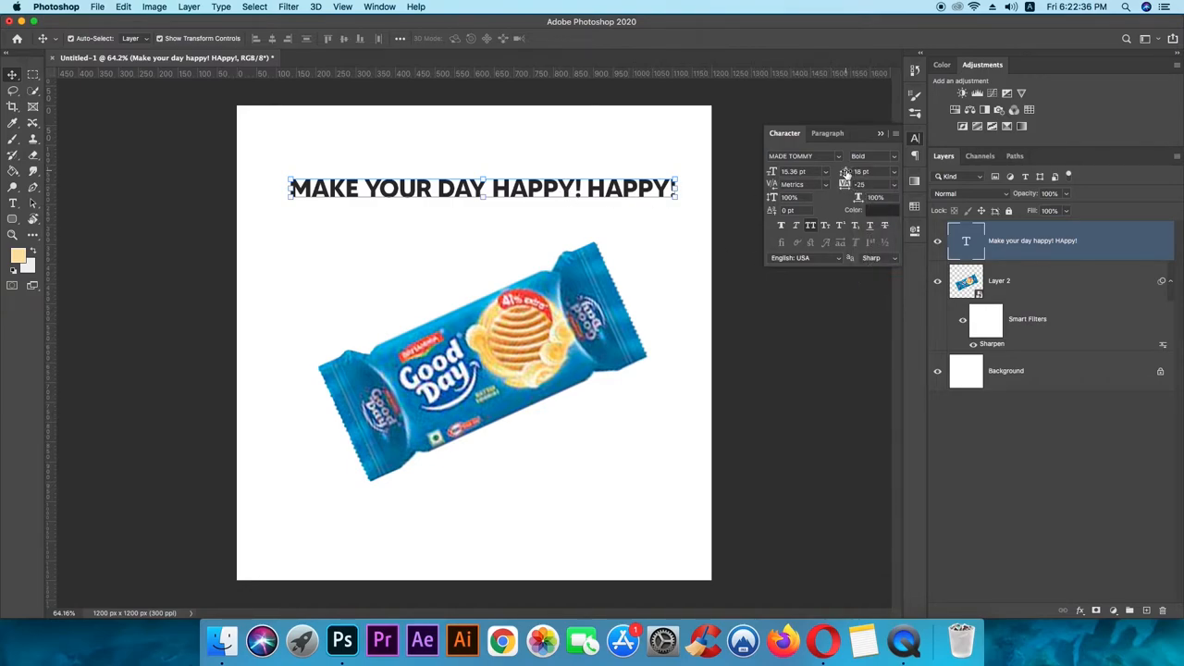
left_click(869, 155)
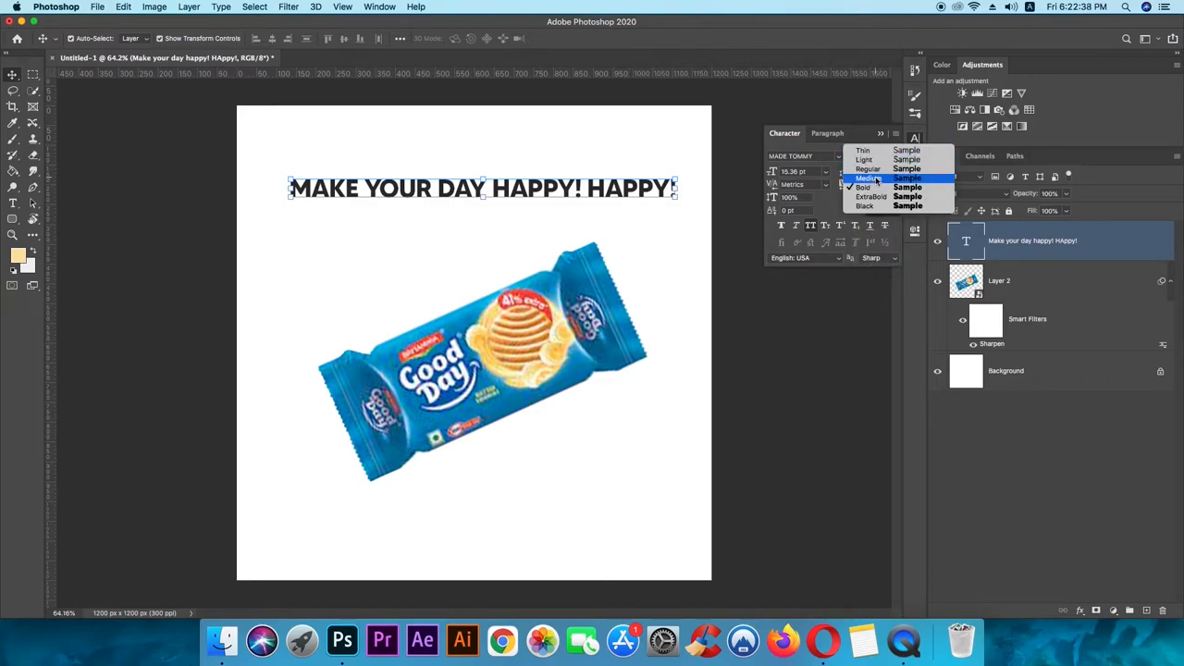
left_click(864, 159)
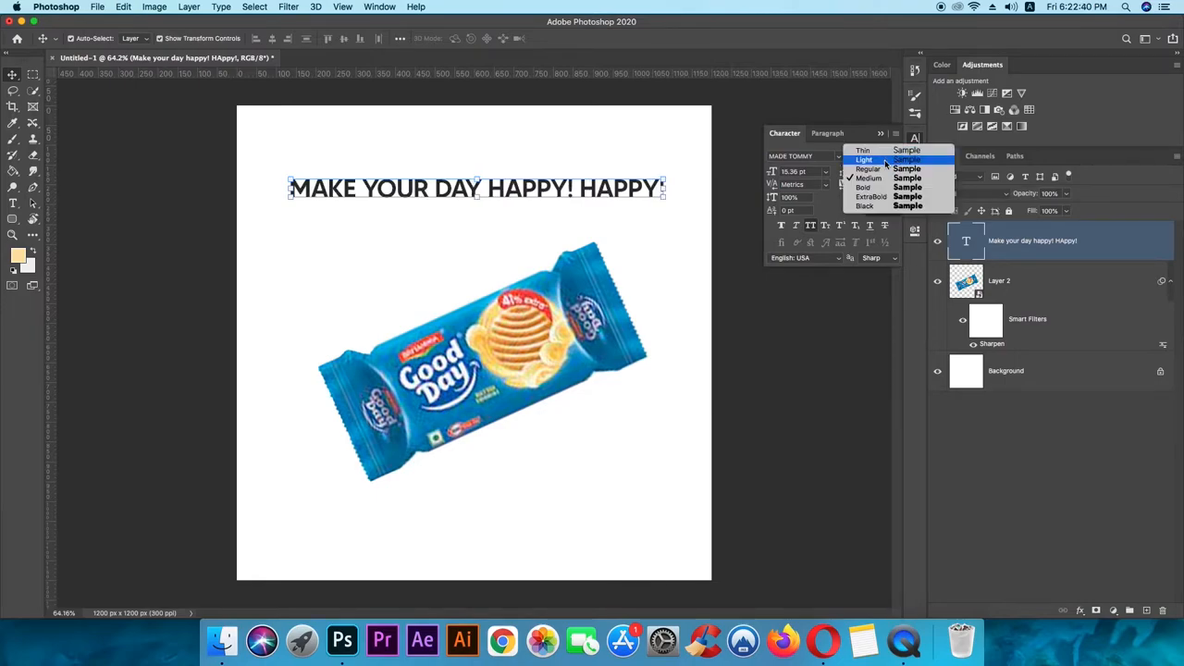
left_click(868, 168)
type("D")
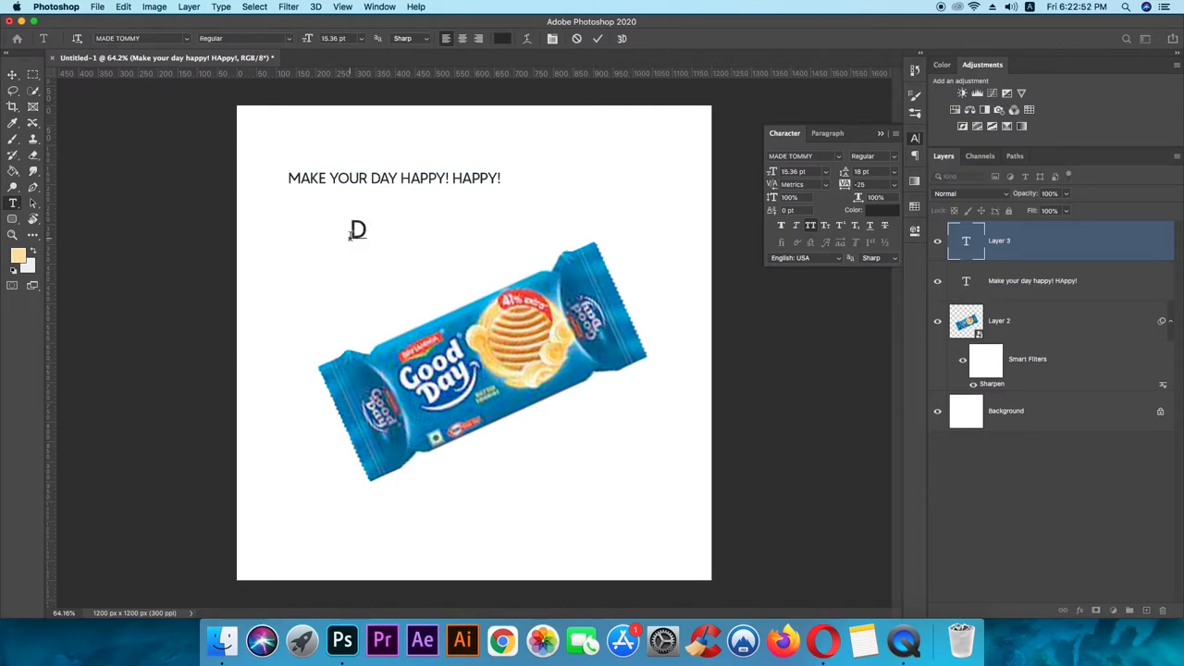
- Type a bold 'GOOD DAY' title and move it just above the slogan
type("OO")
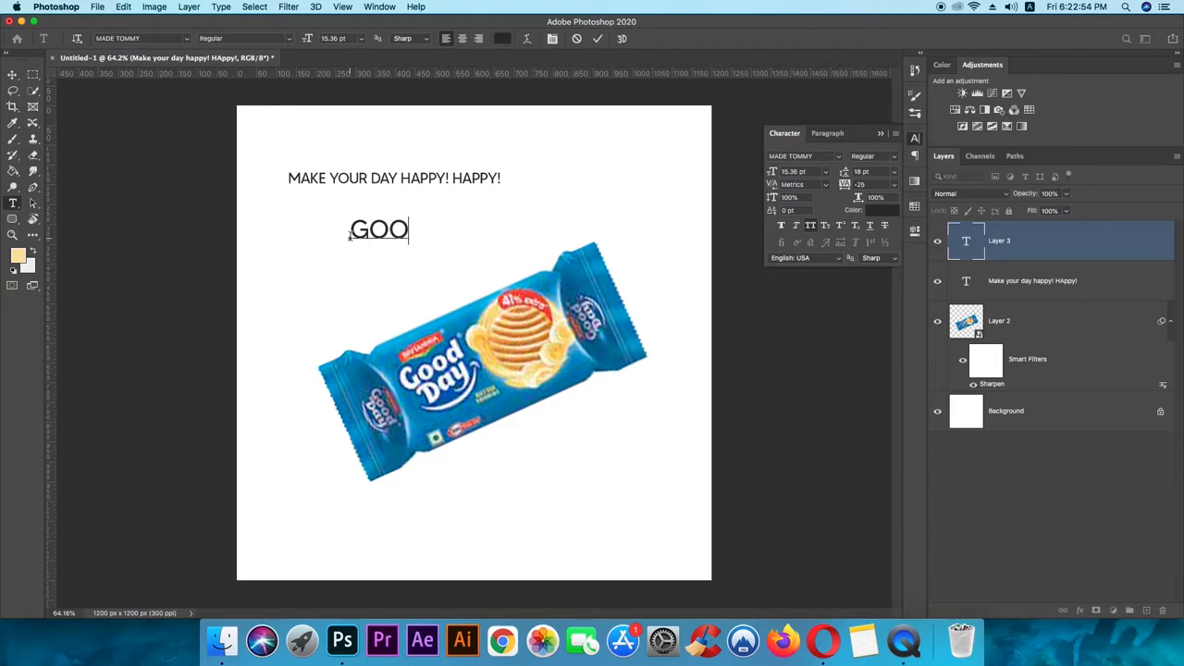
type("D DAY")
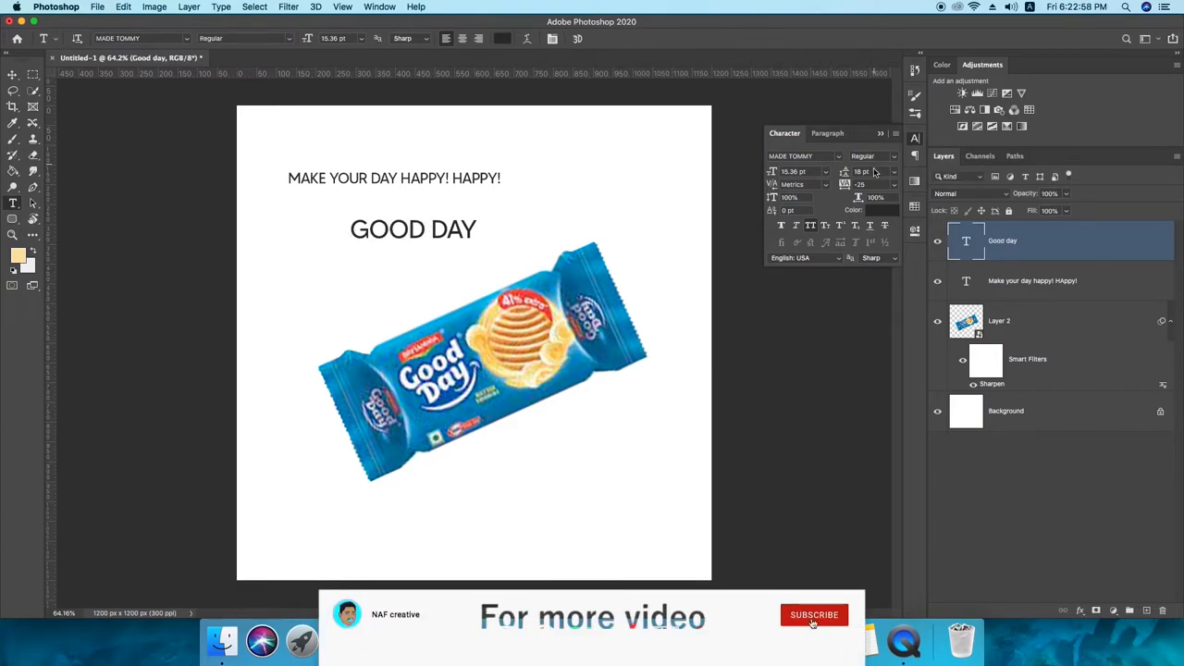
left_click(813, 614)
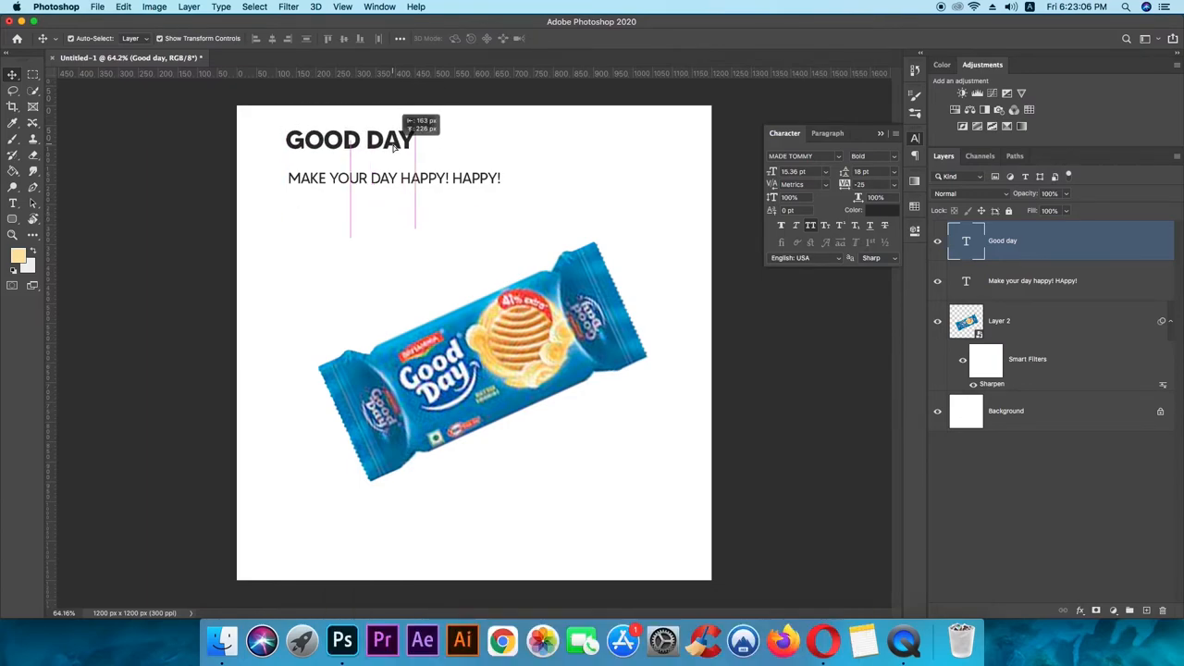
left_click_drag(350, 138, 349, 155)
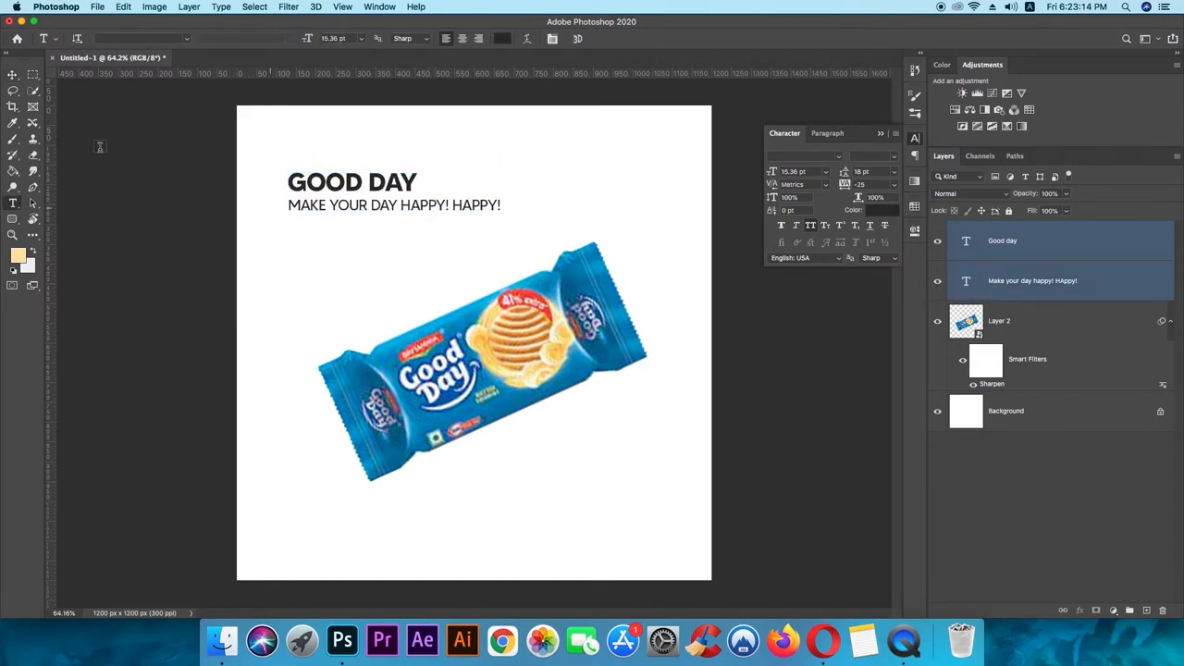
left_click(12, 74)
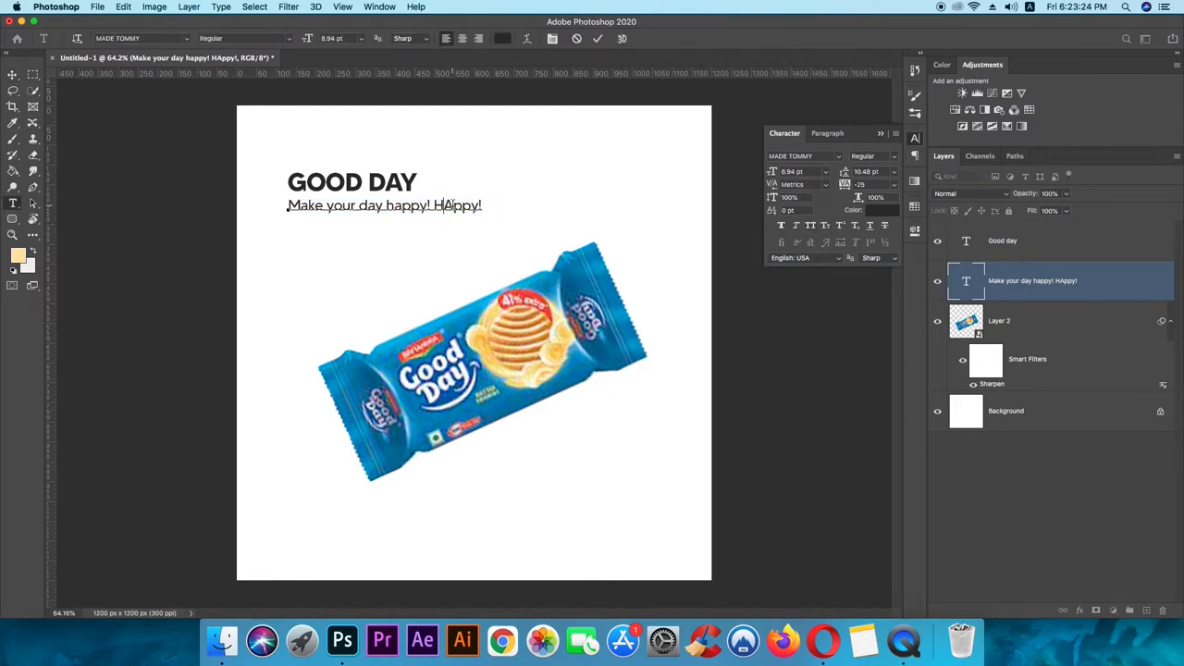
- Retype the slogan as 'Make your day Happy! Happy!' at about 9 pt
type("Happy!")
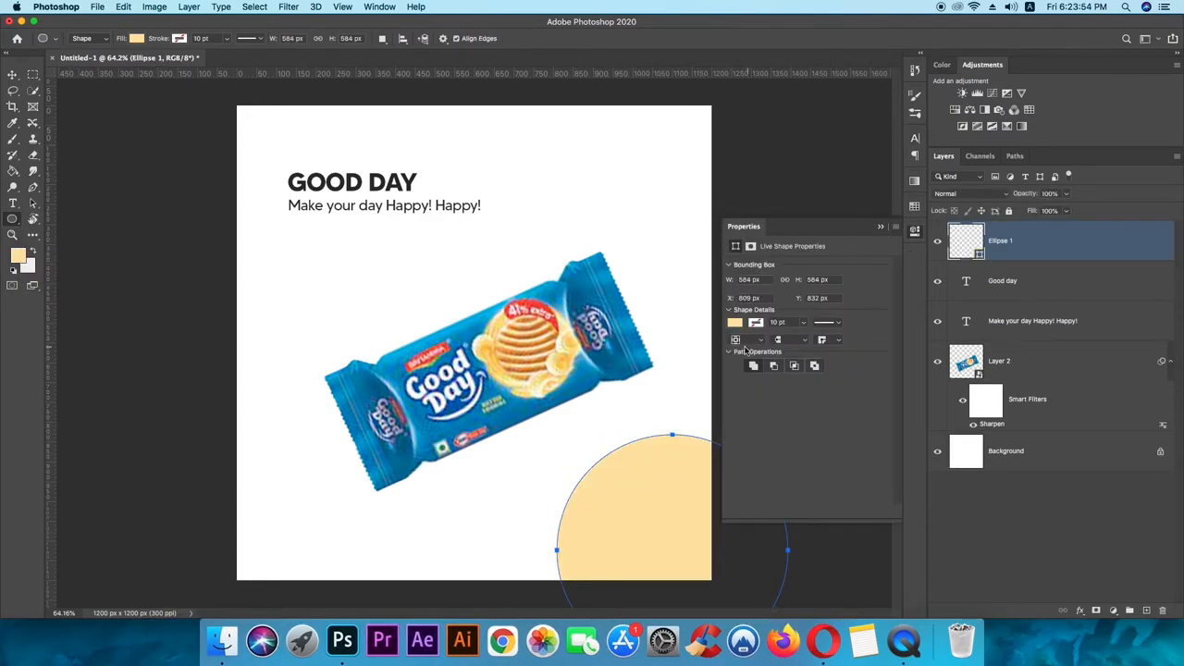
- Fill the corner circle with a blue sampled from the packet in the Color Picker
left_click(889, 346)
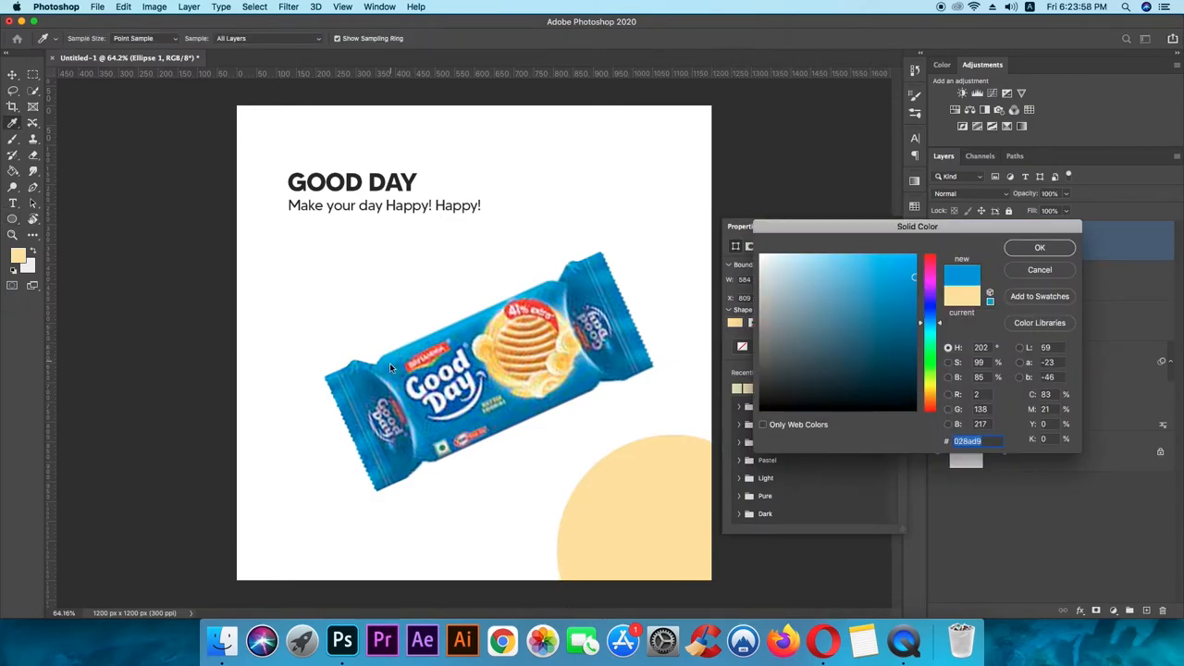
left_click(871, 271)
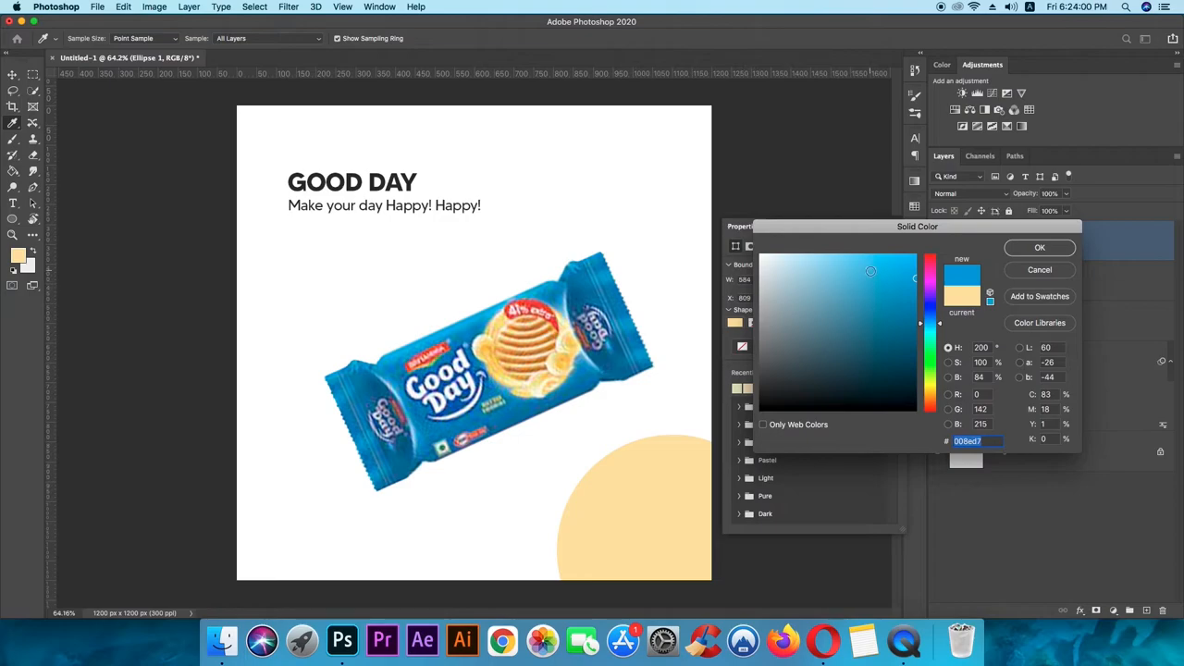
left_click(867, 274)
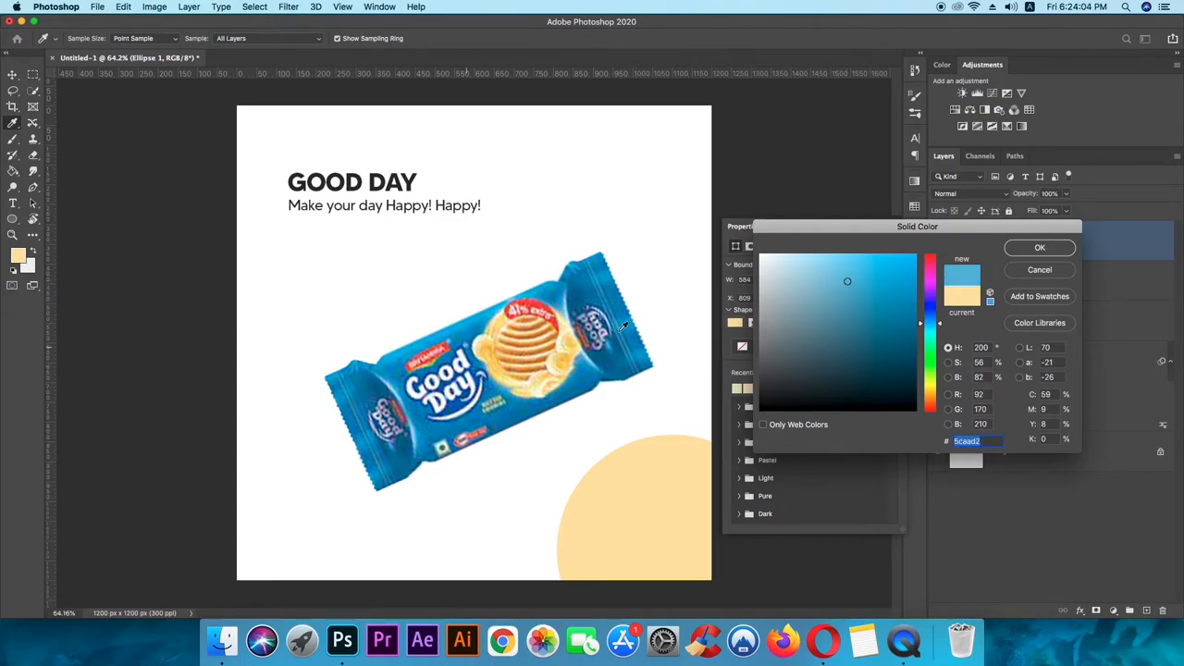
left_click(1039, 247)
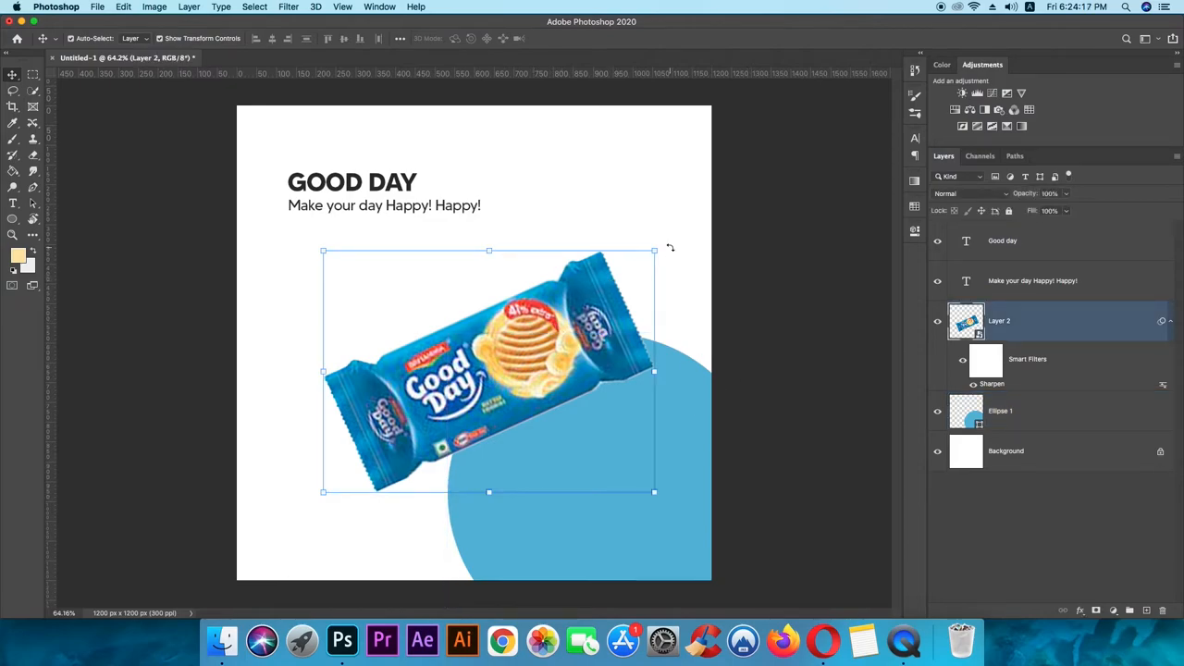
- Rotate the packet to a steeper diagonal and commit the transform
left_click_drag(655, 249, 602, 248)
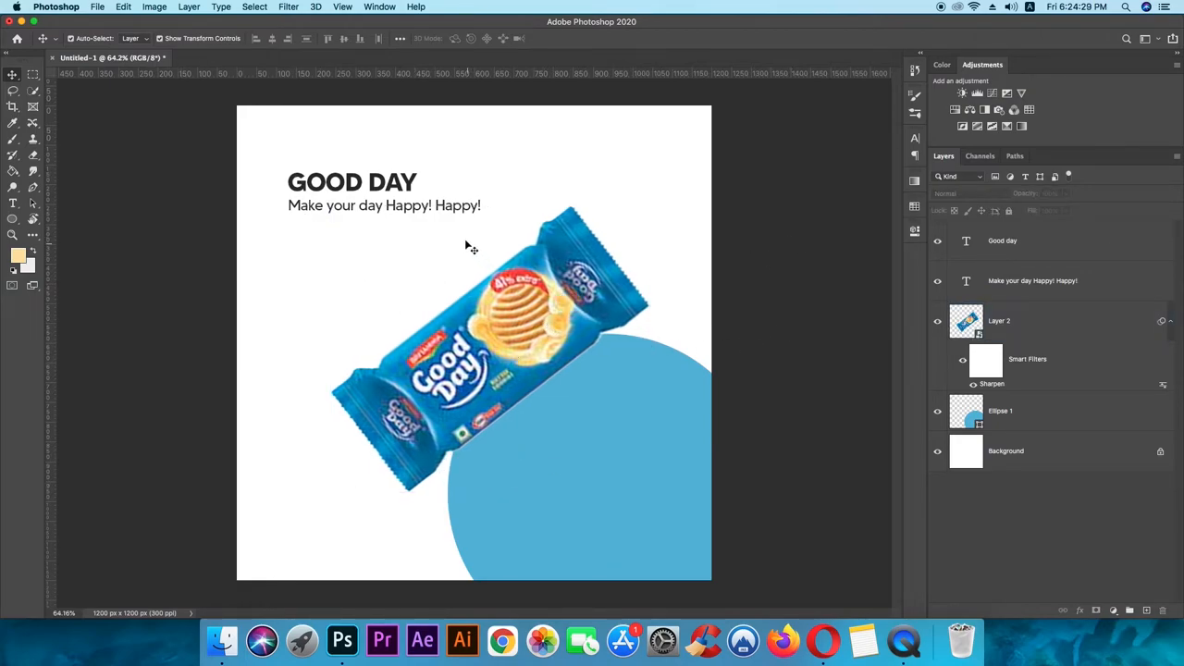
left_click(1000, 411)
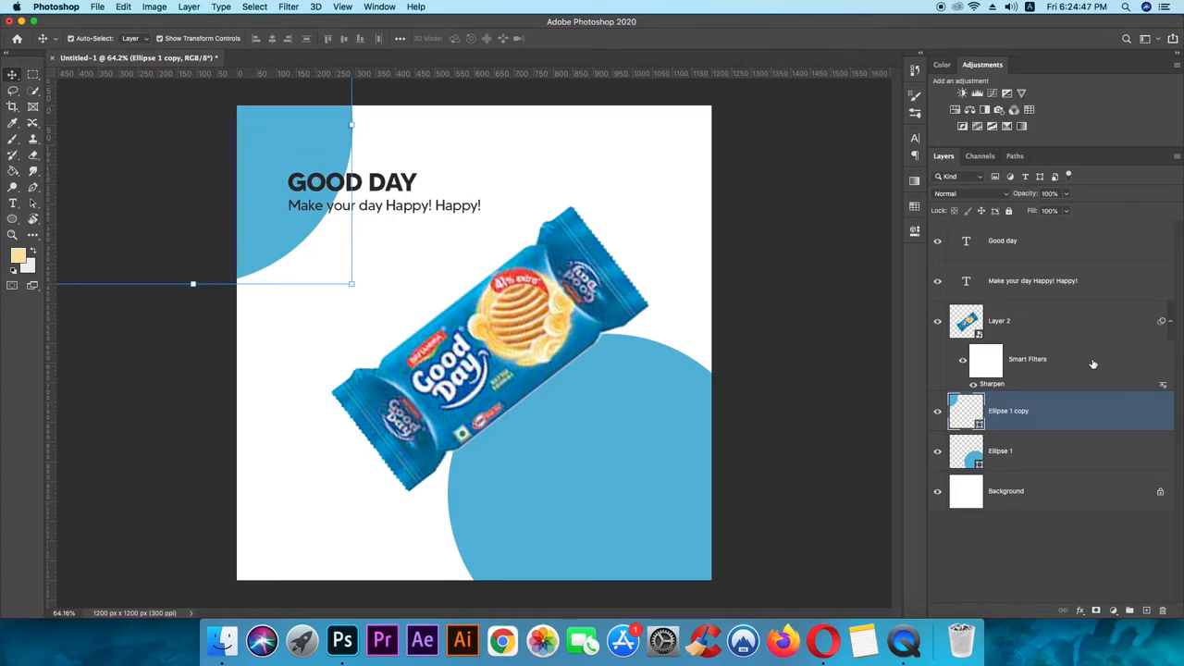
- Recolour the top-left corner circle to a dark teal via its layer thumbnail
double_click(966, 410)
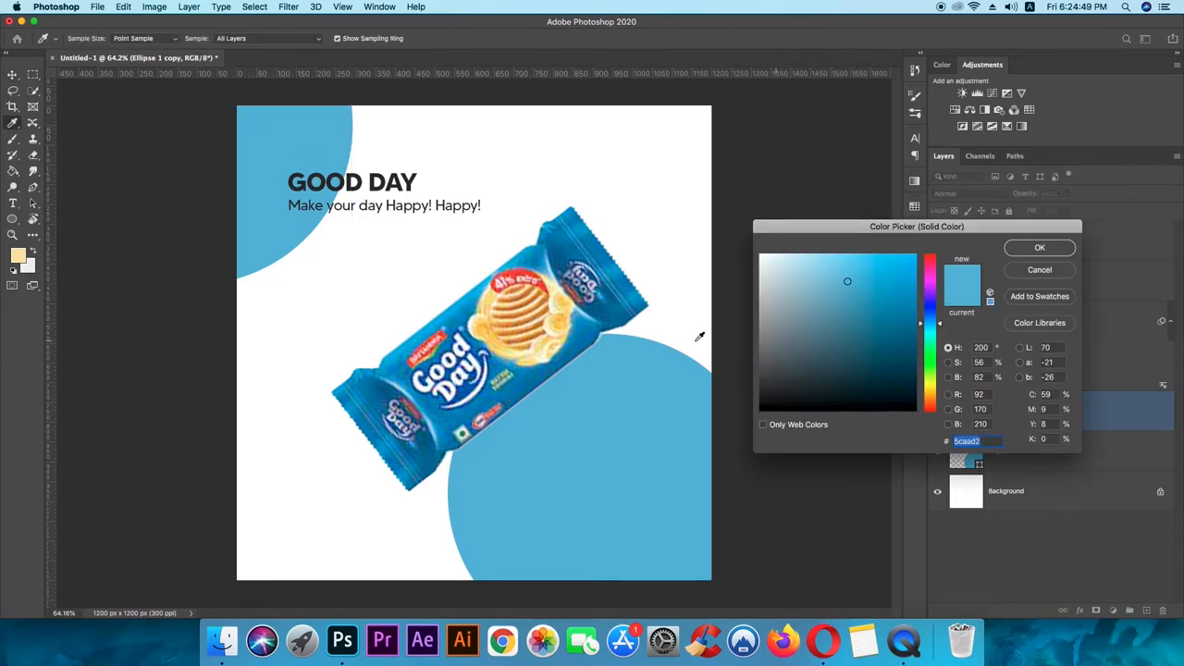
left_click(929, 268)
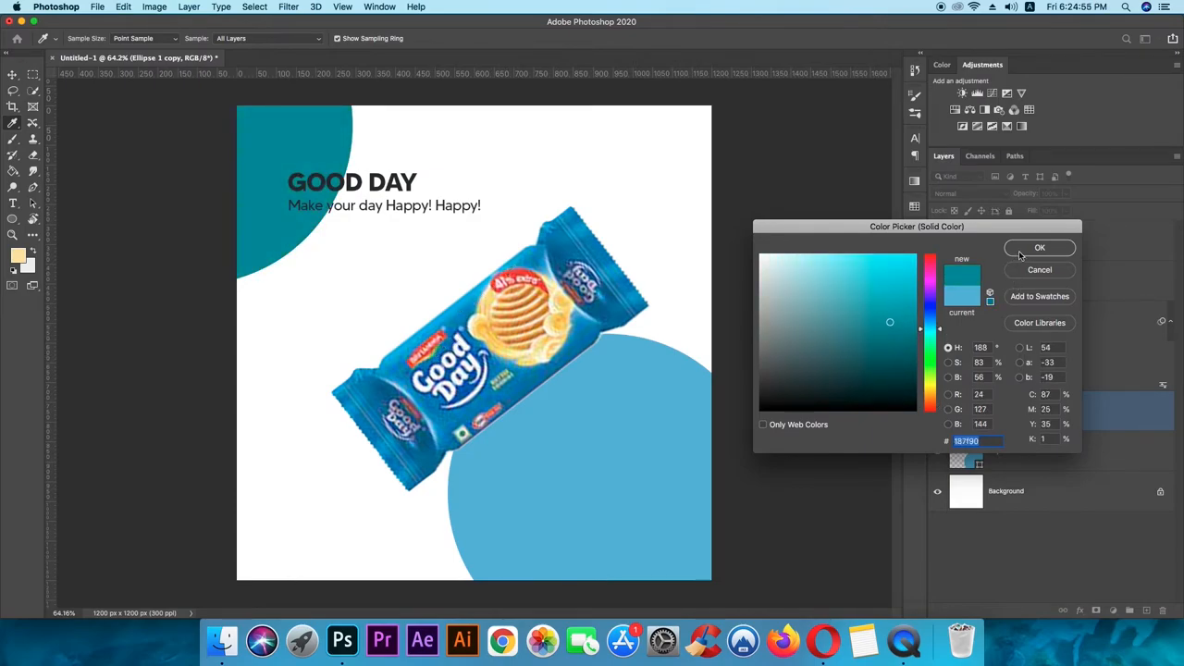
left_click(1039, 248)
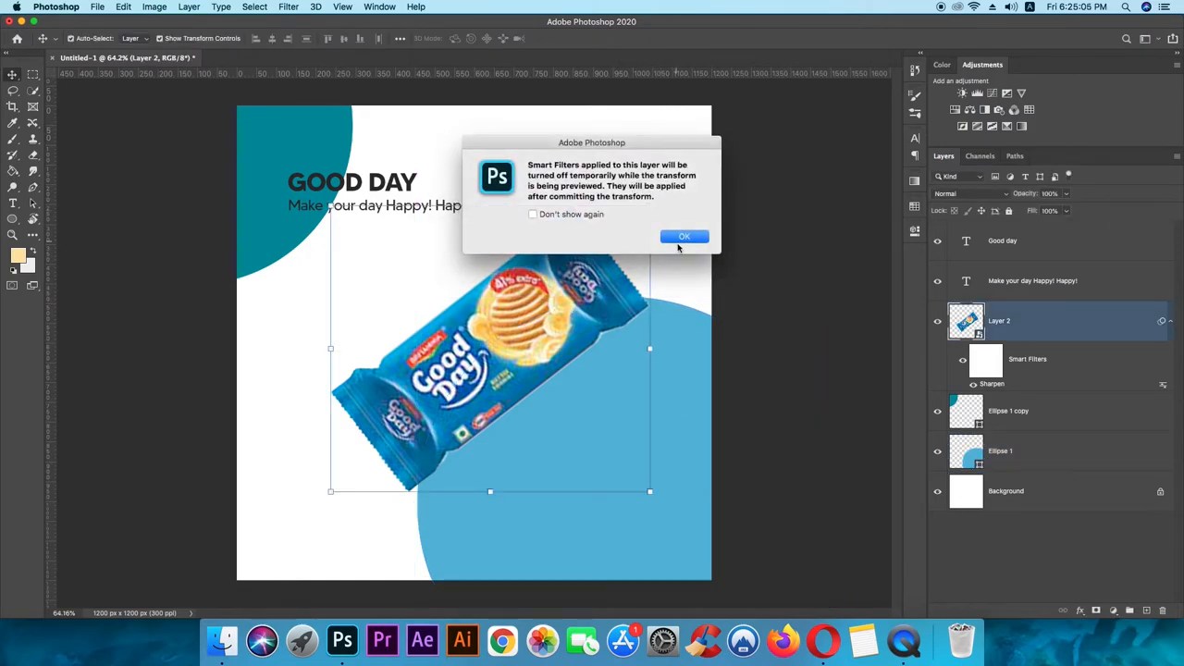
- Dismiss the Smart Filters notice and commit the packet's larger, lower-left transform
left_click(684, 236)
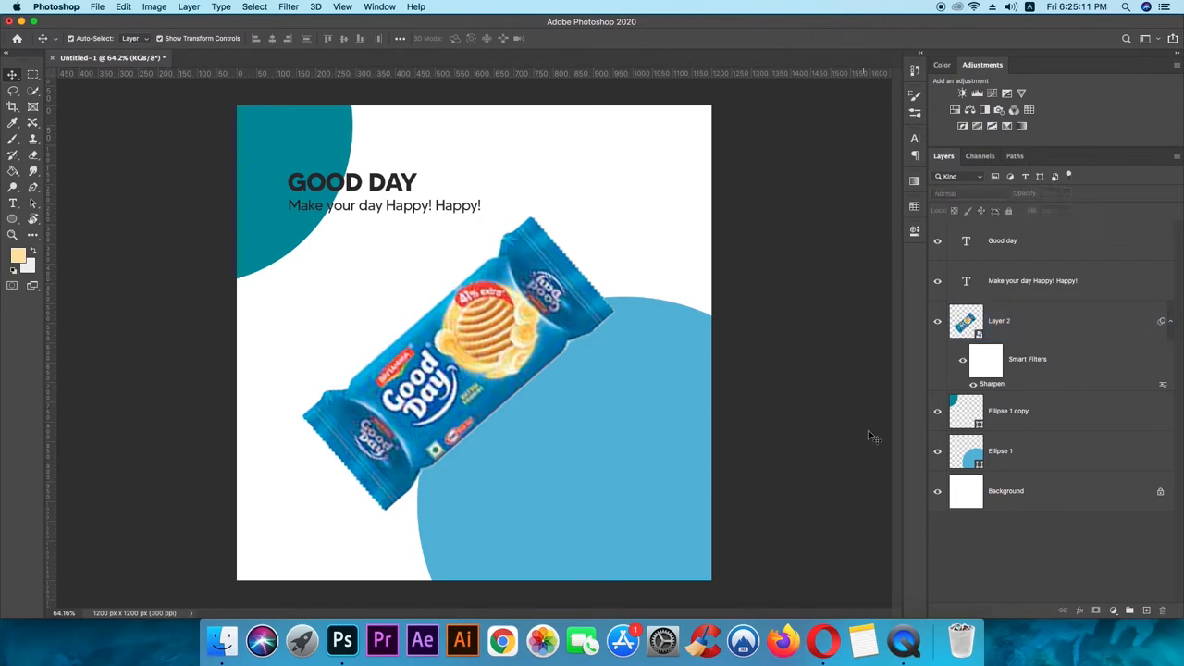
left_click(999, 321)
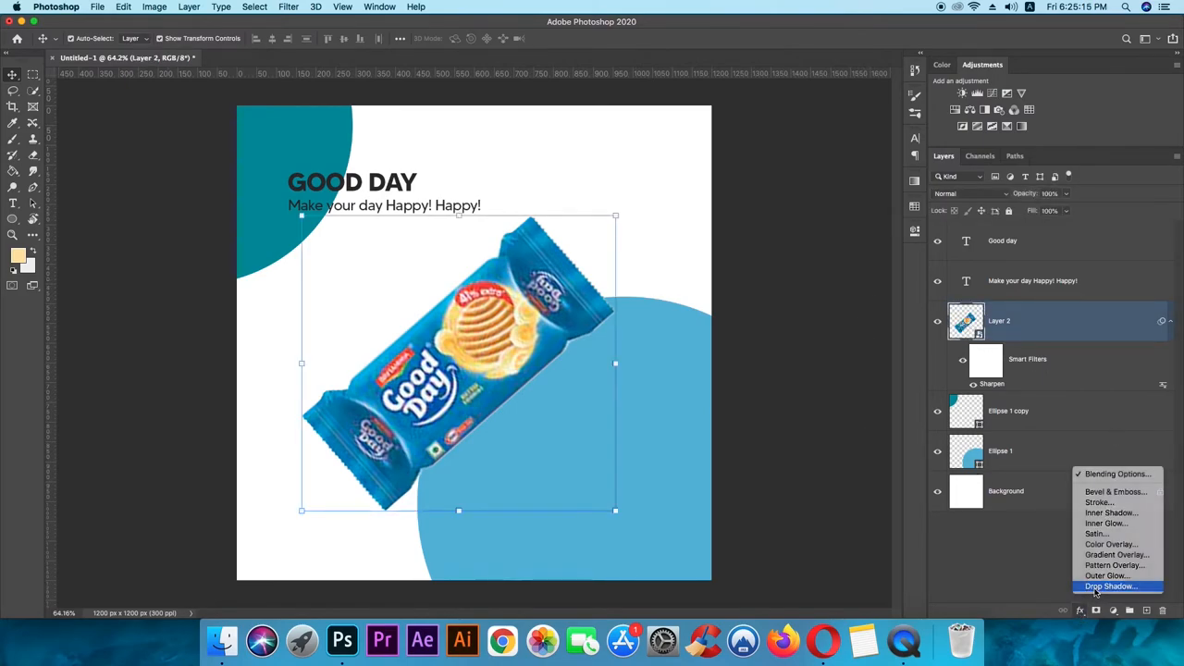
- Add a Drop Shadow to the packet, position it beneath, and lower its opacity
left_click(1111, 587)
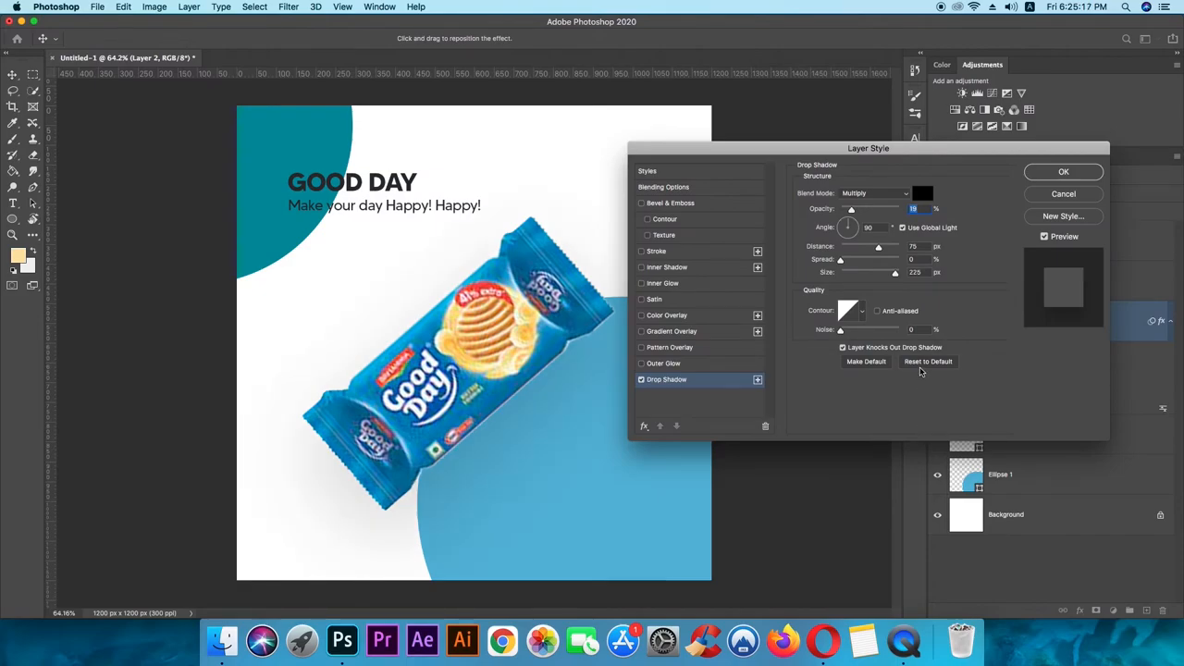
left_click_drag(847, 227, 851, 222)
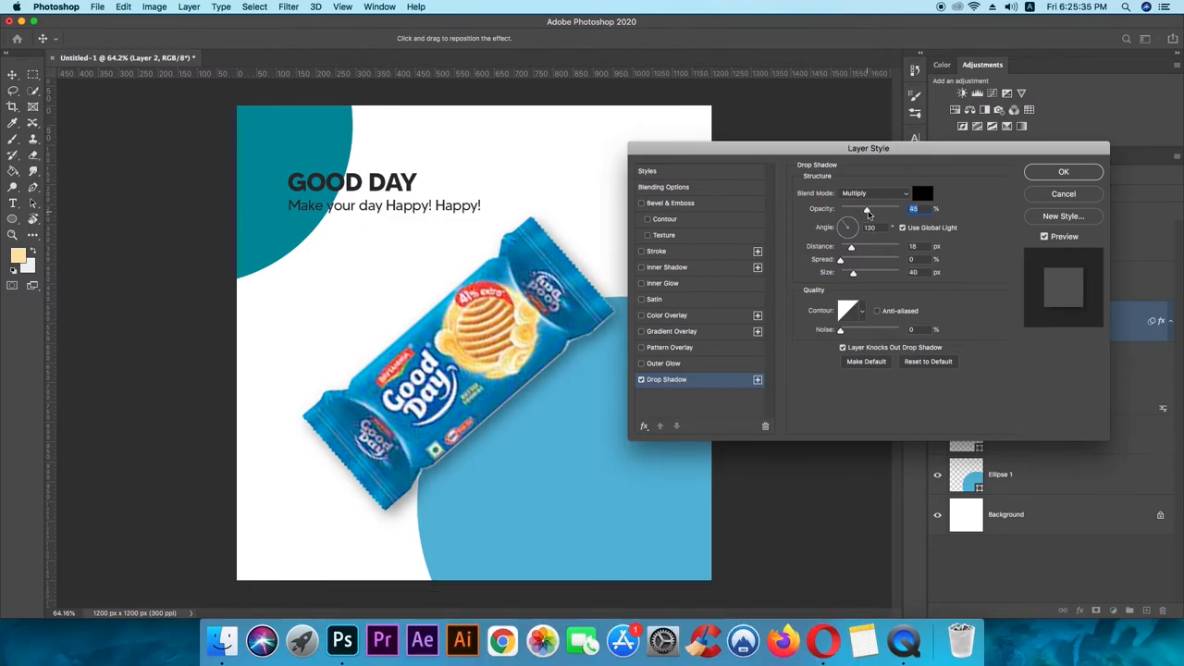
left_click(1063, 171)
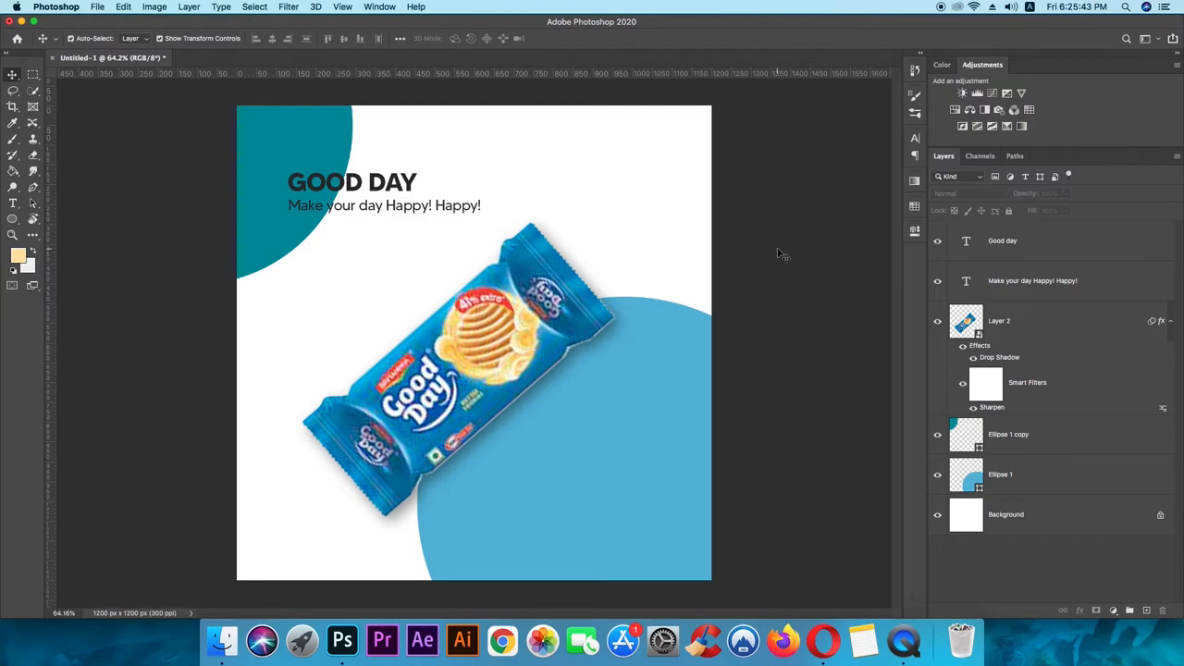
mouse_move(776, 257)
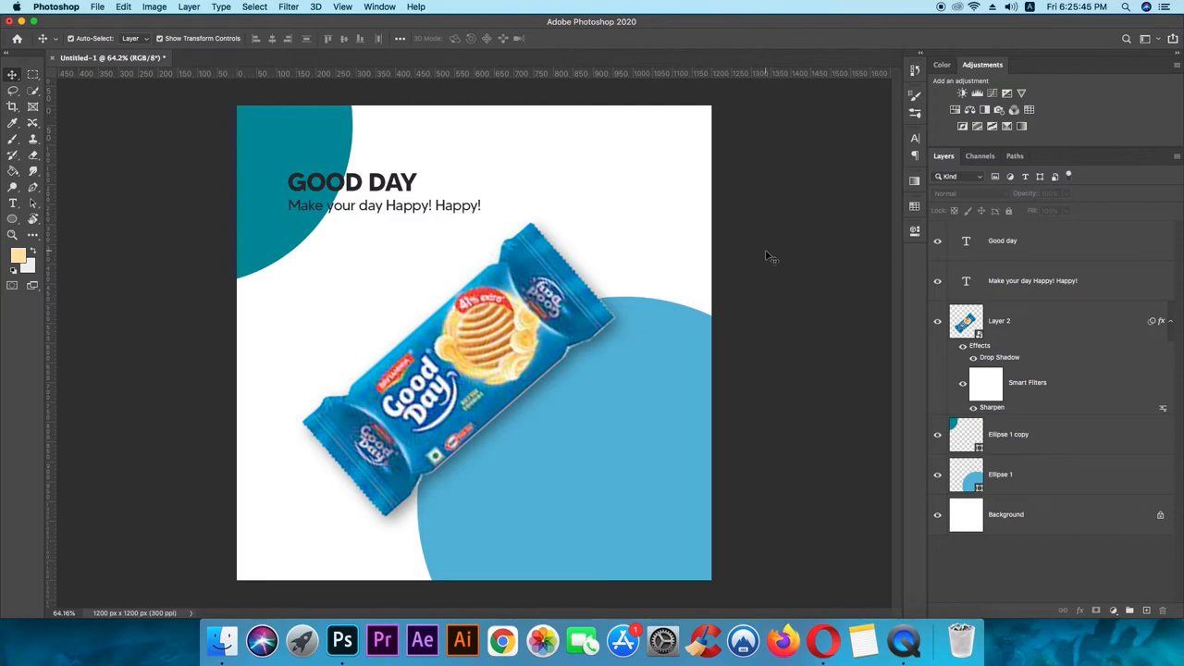
mouse_move(469, 240)
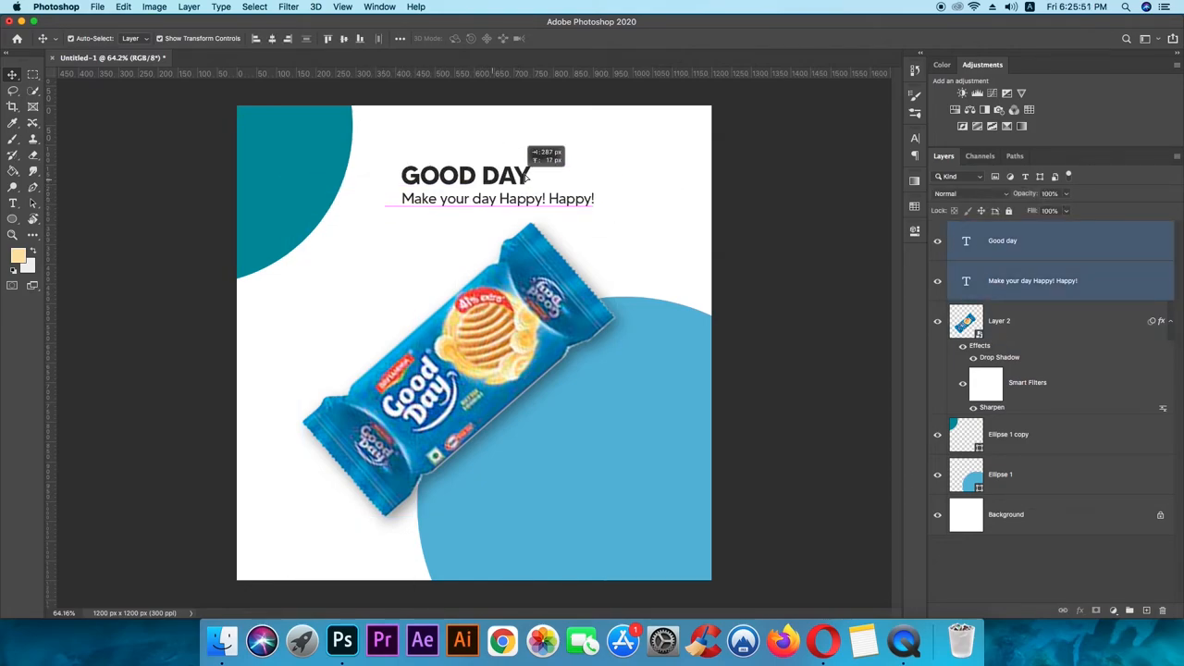
- Drag the GOOD DAY headline and tagline rightward toward the top-right
left_click_drag(466, 176, 544, 171)
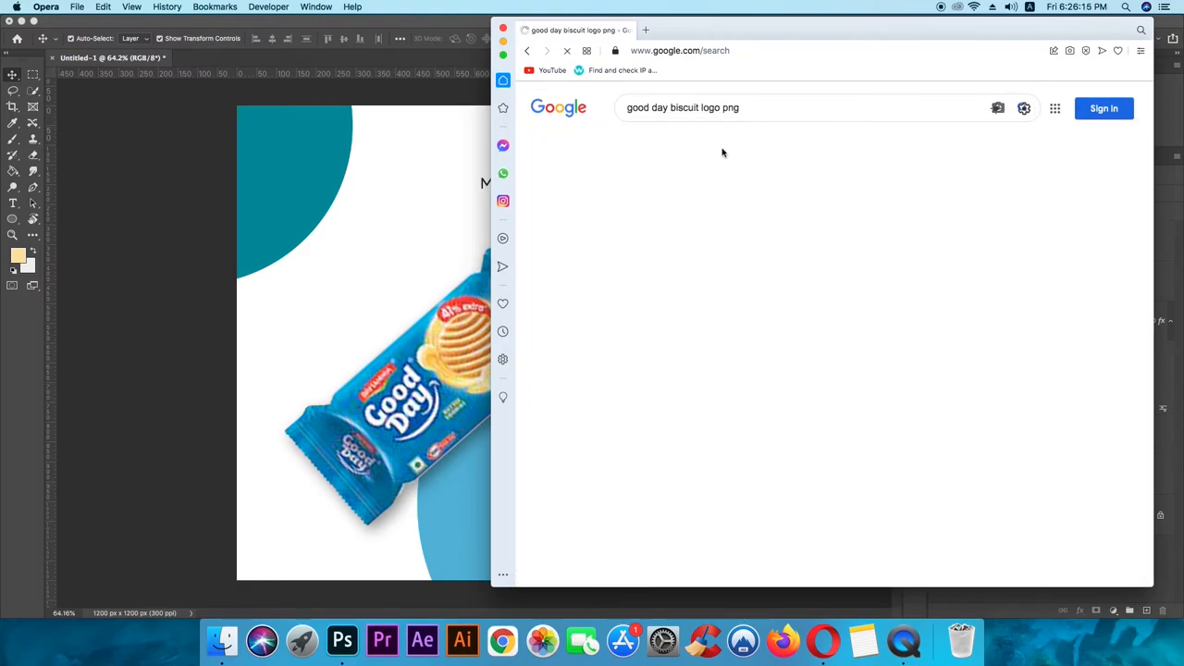
- Open the Good Day logo in Opera image results and copy the image
left_click(688, 139)
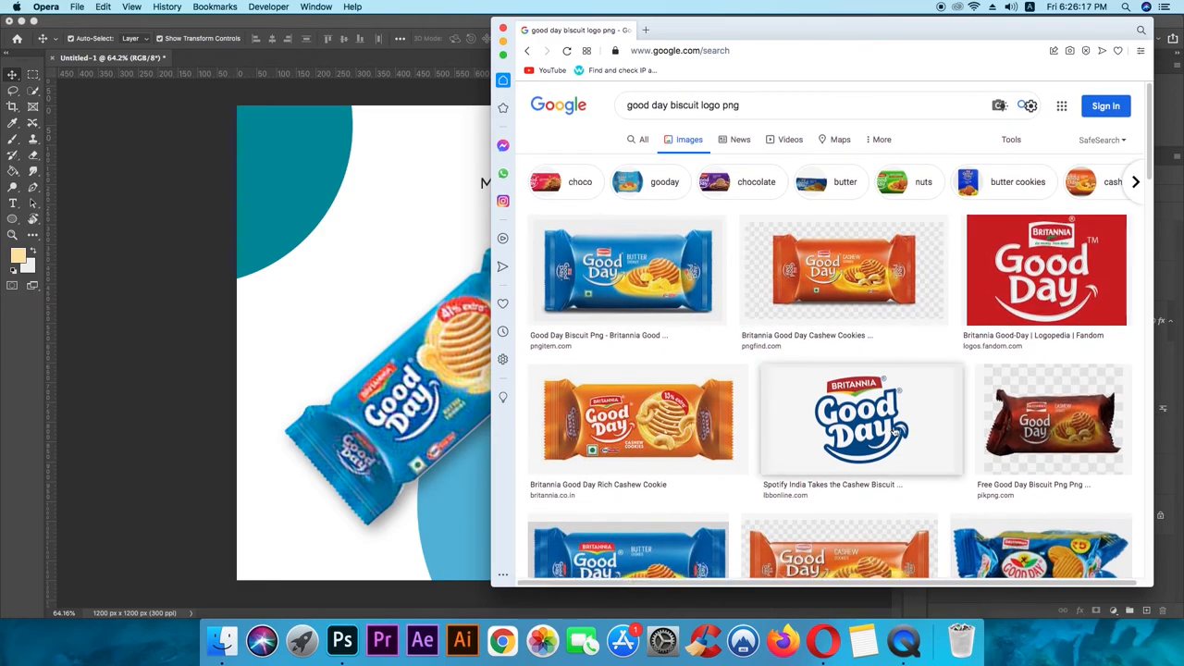
left_click(860, 419)
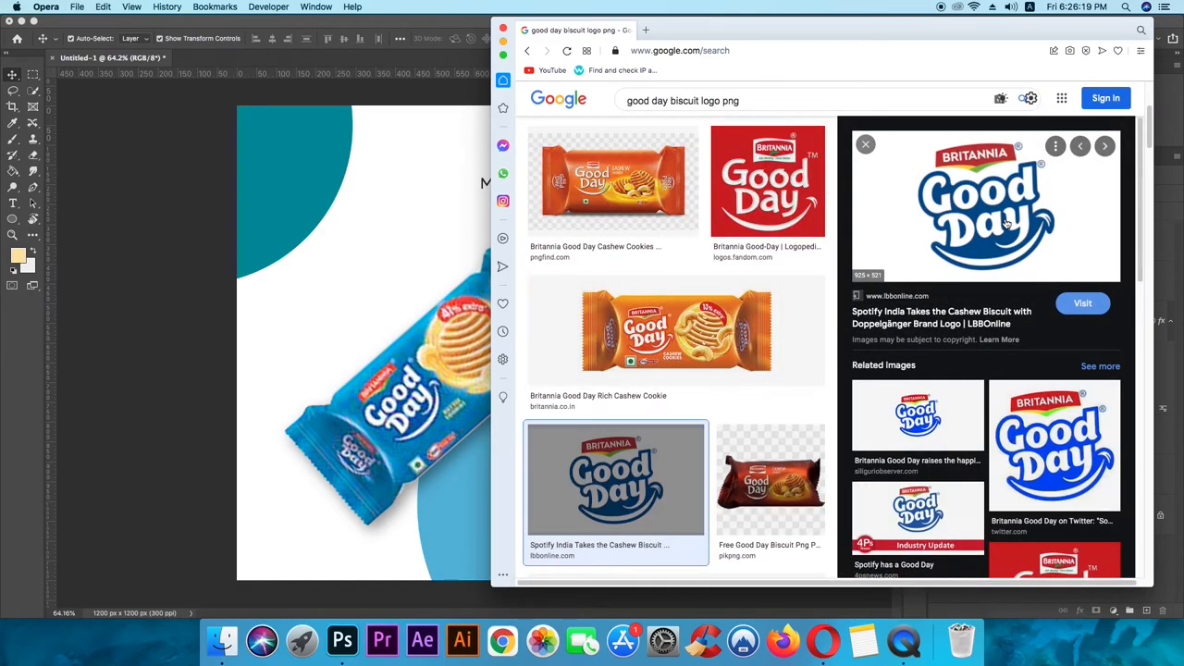
right_click(985, 204)
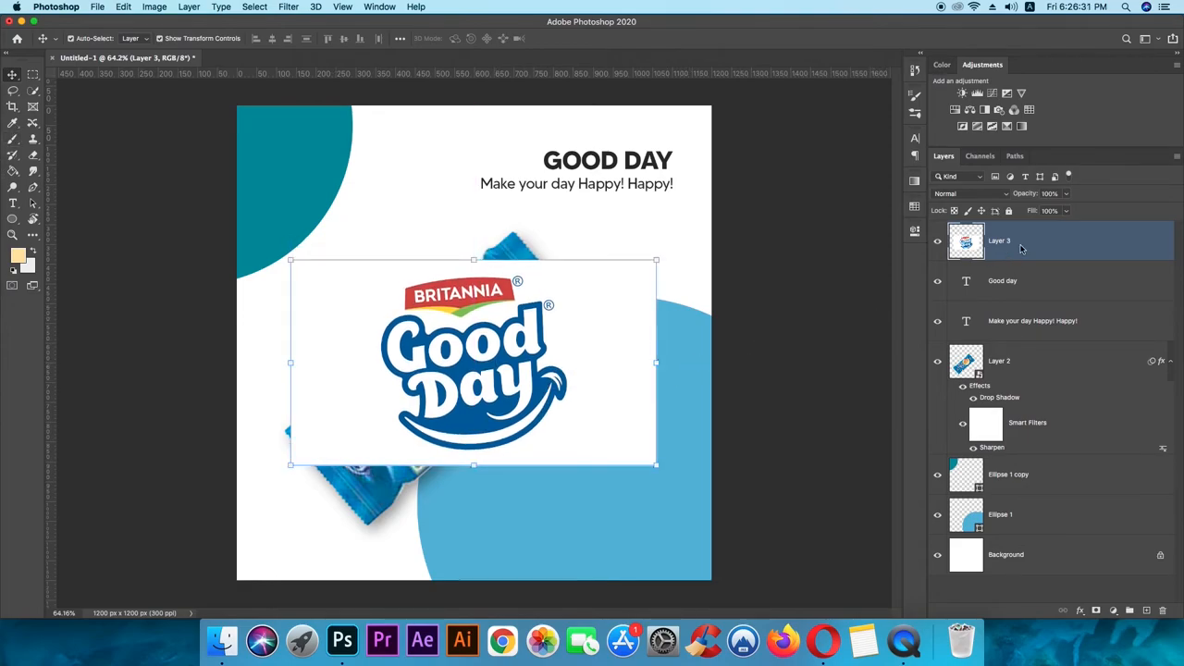
- Drag the pasted Britannia Good Day logo into position in the bottom-left corner
left_click_drag(656, 362, 638, 363)
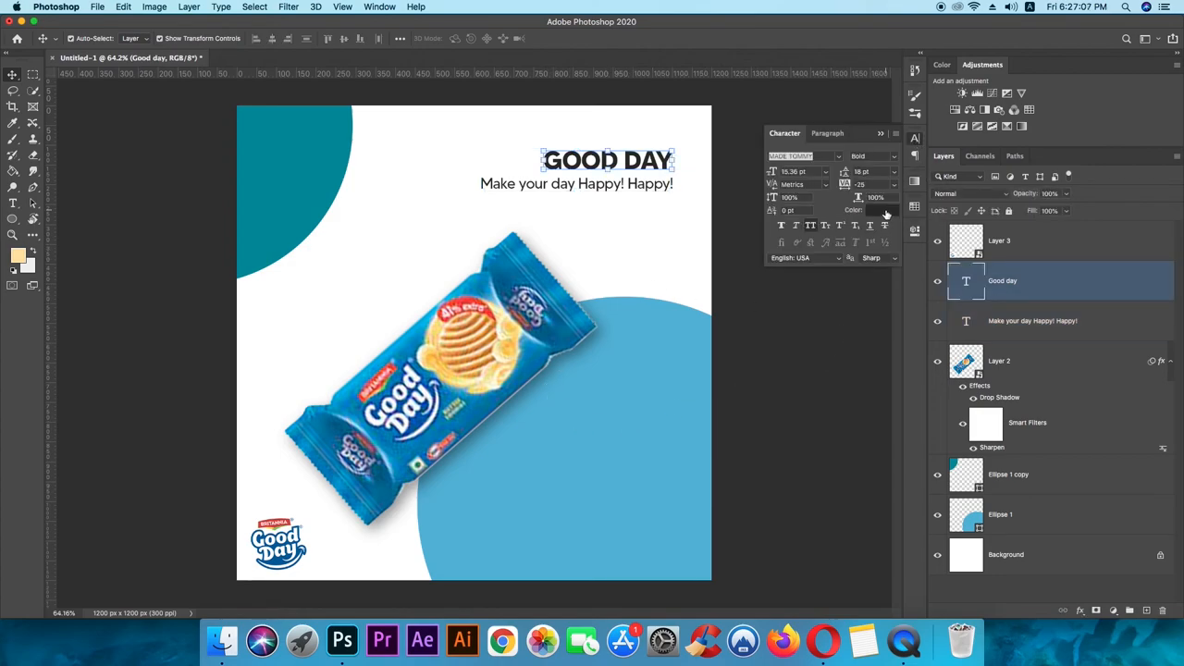
- Set the GOOD DAY headline's text colour to a pale yellow
left_click(884, 210)
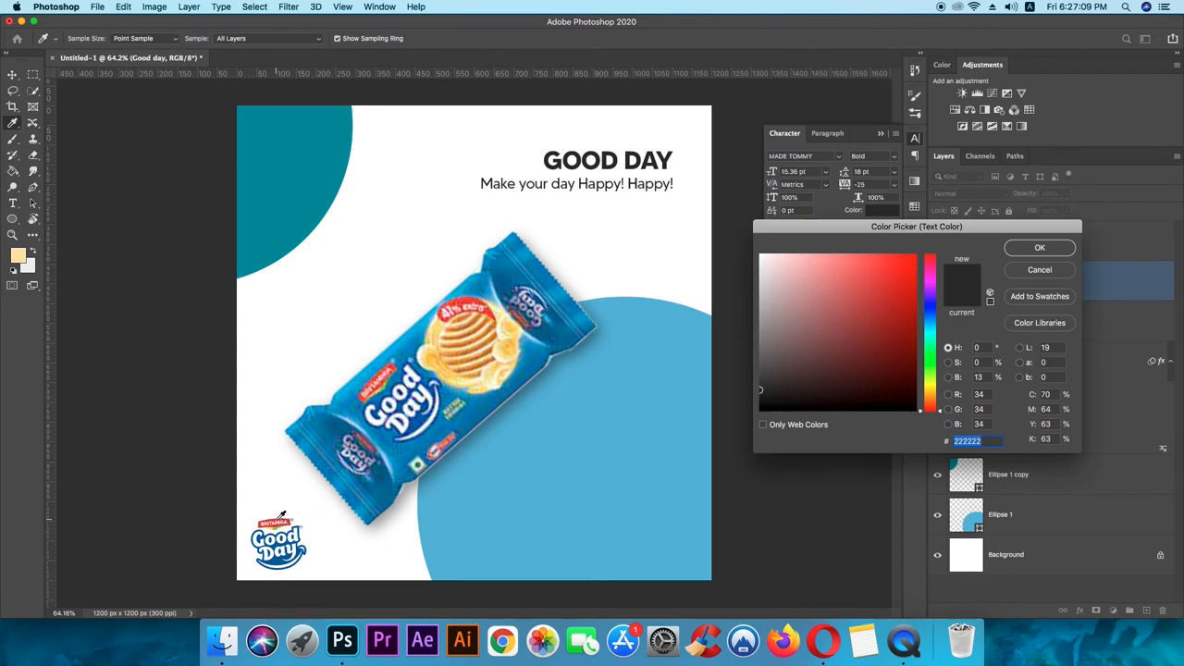
left_click(868, 294)
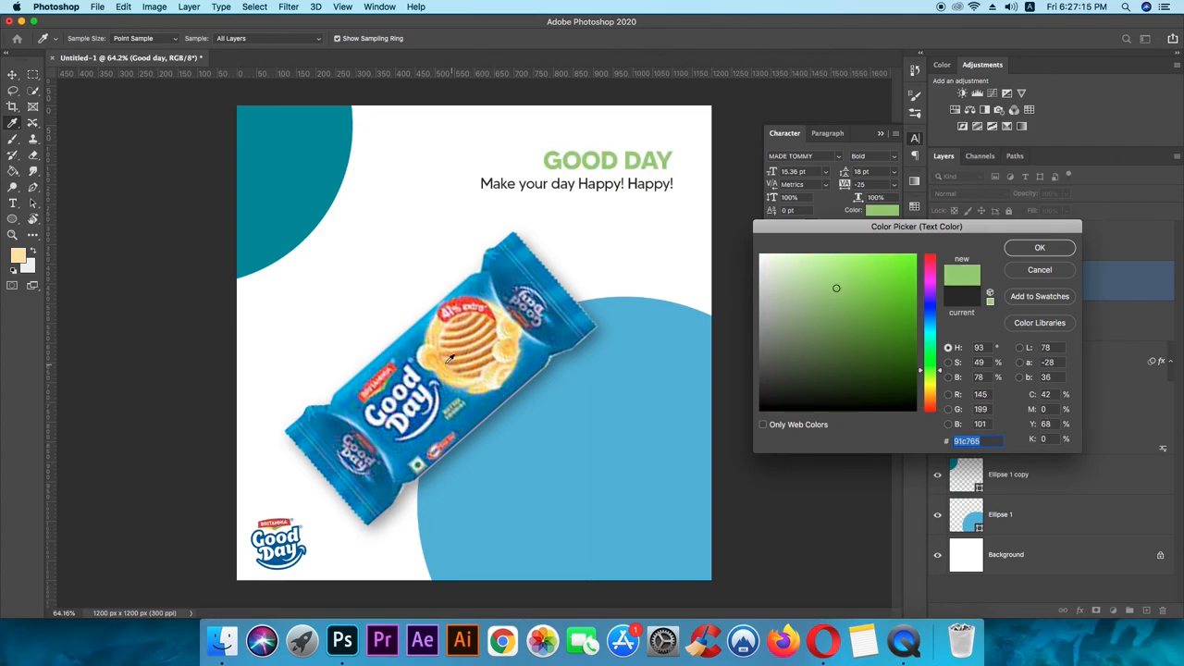
left_click(860, 268)
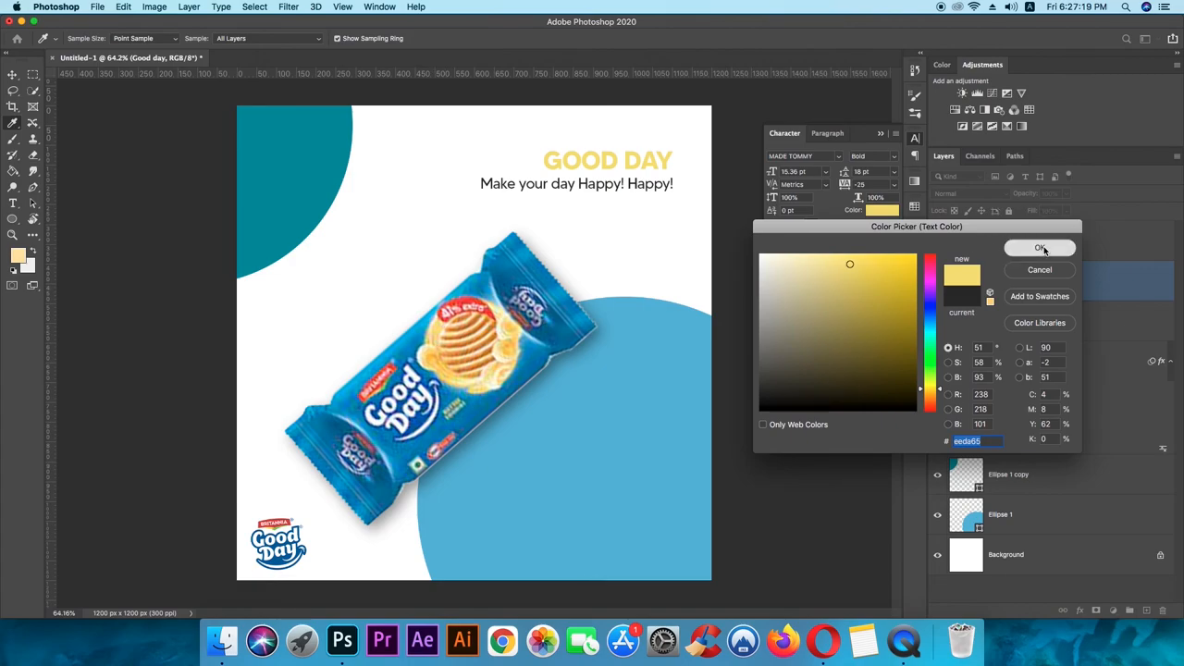
left_click(1040, 248)
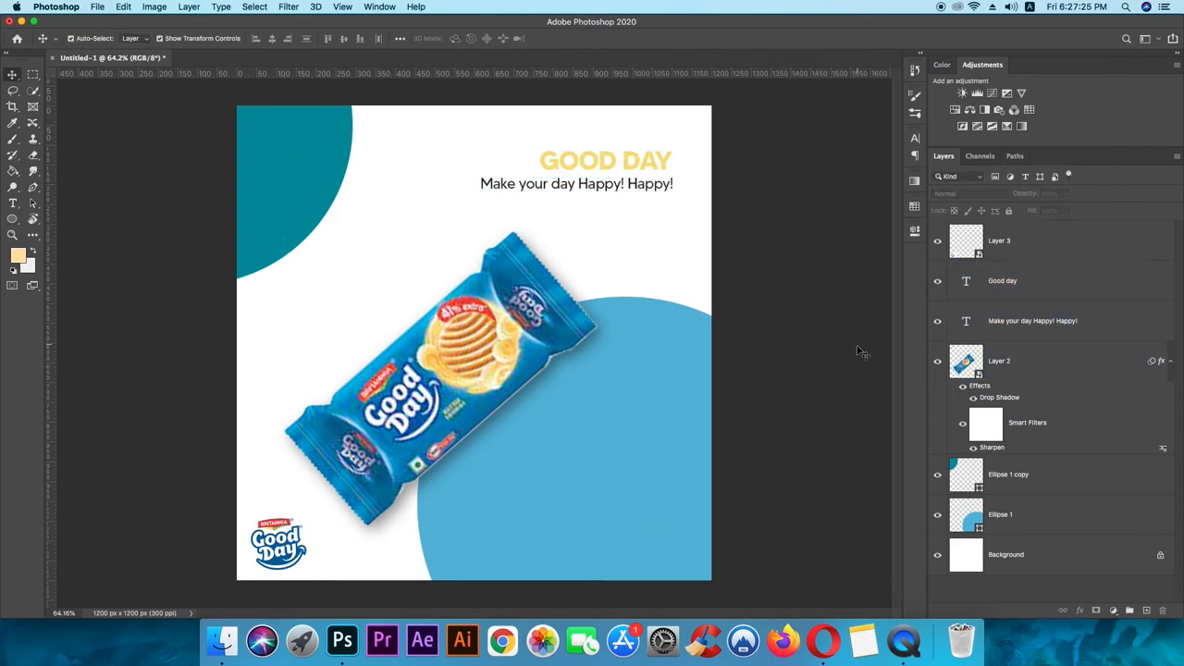
mouse_move(858, 357)
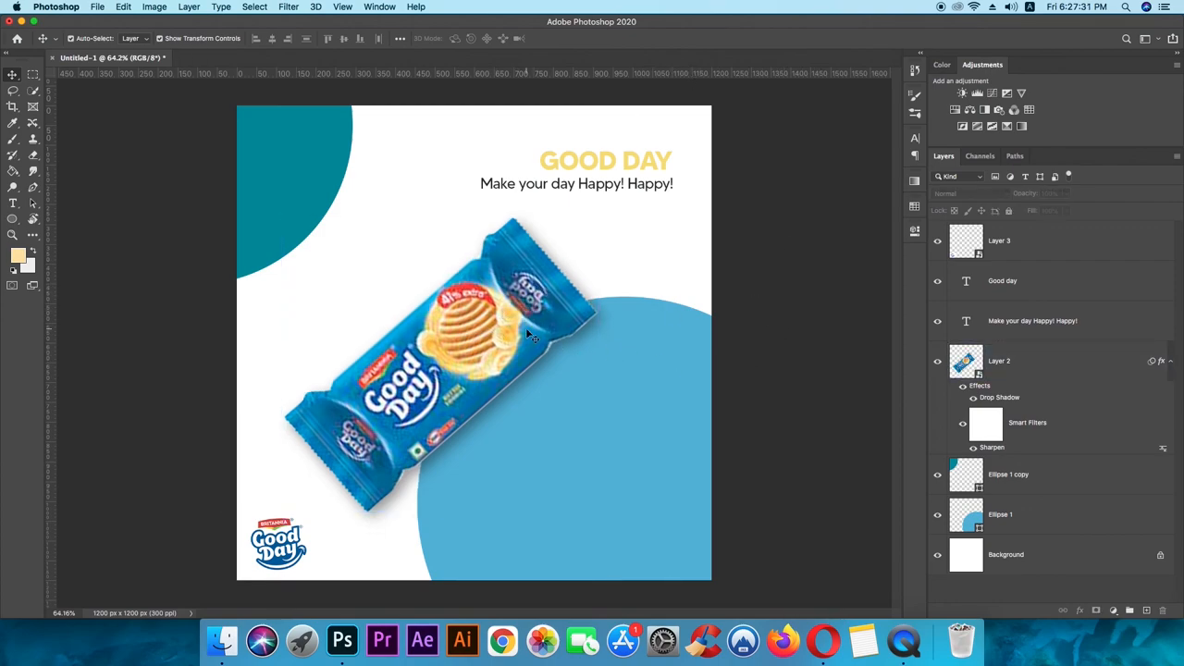
mouse_move(814, 333)
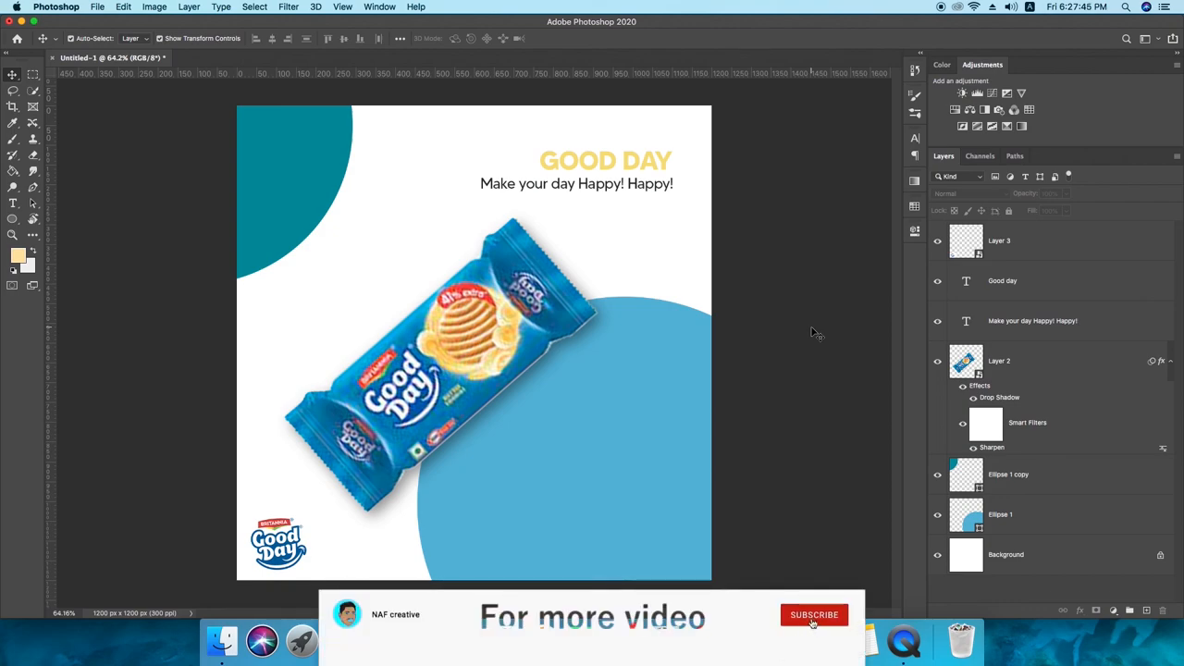
- Move the Good Day packet slightly up and left on Layer 2
left_click(813, 614)
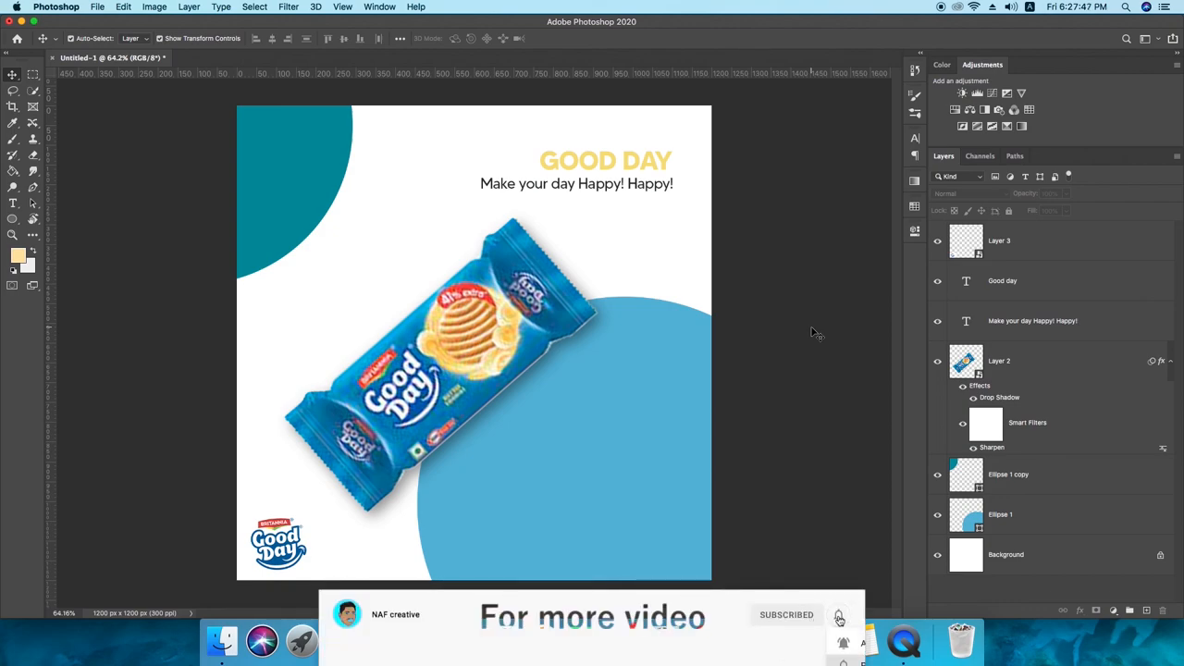